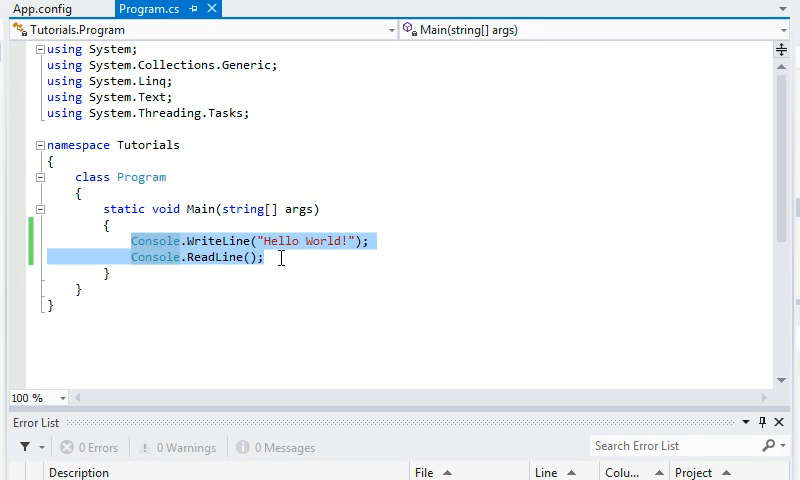
# Step: Delete the Hello World WriteLine and ReadLine statements from Main
pyautogui.press('Delete')
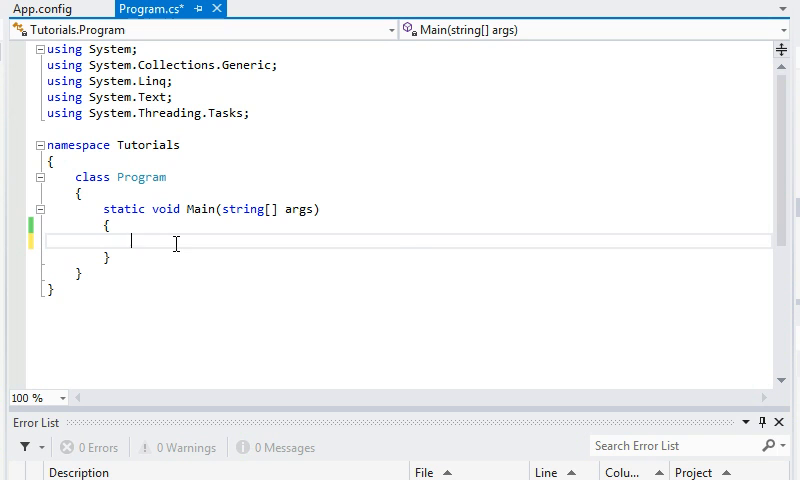
# Step: Declare int myfavnum, dropping the assigned value 9, and start a new line
pyautogui.write('int')
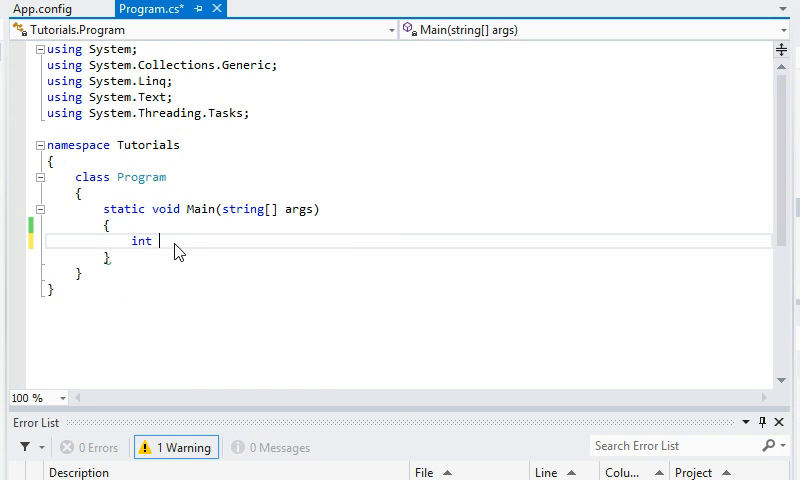
pyautogui.write('myfav')
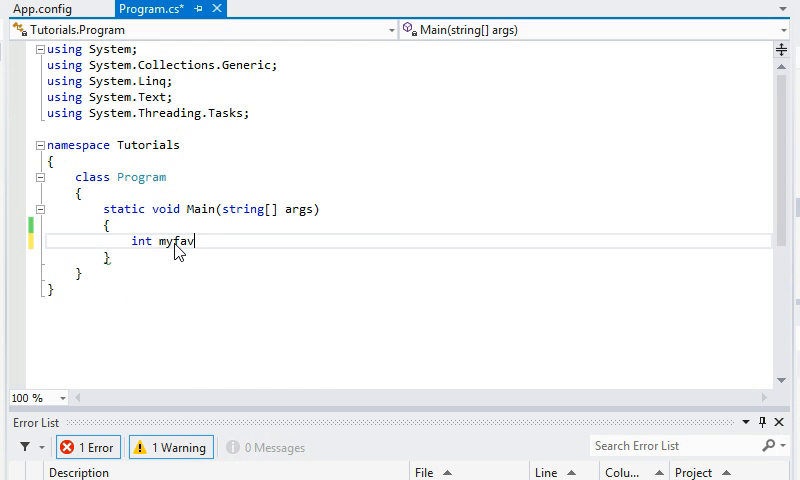
pyautogui.write('num = 9;')
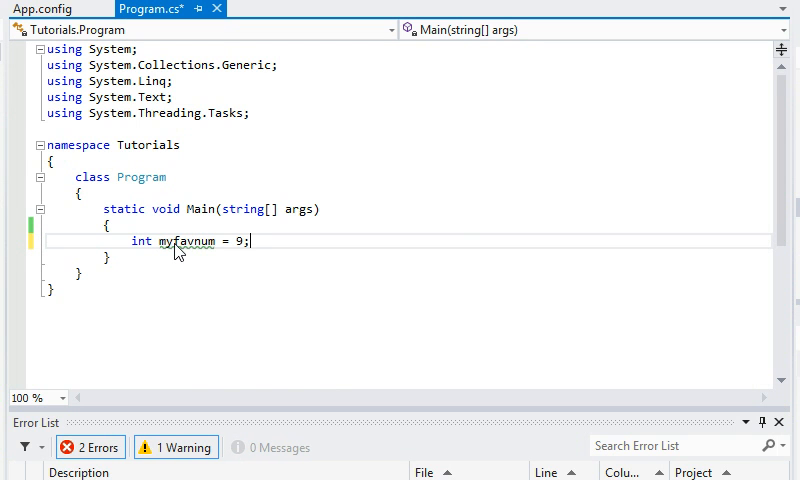
pyautogui.moveTo(139, 241)
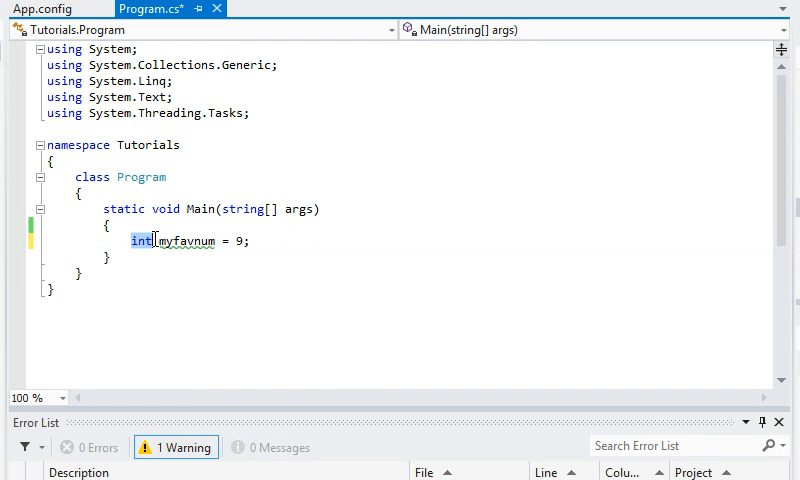
pyautogui.doubleClick(185, 240)
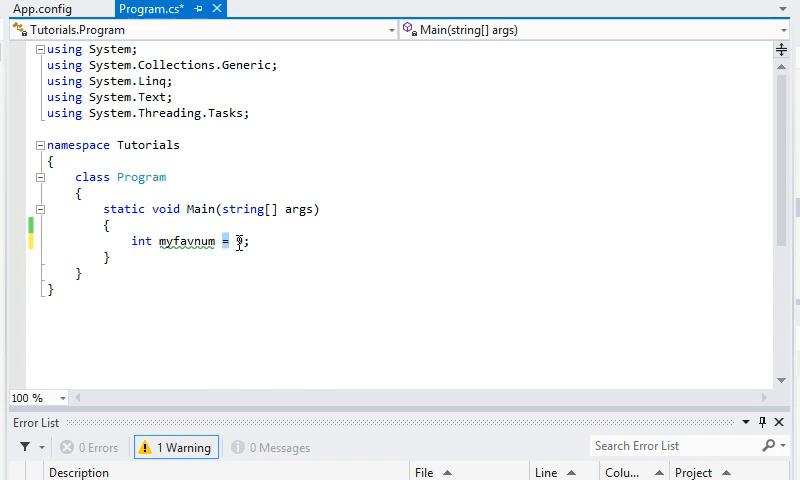
pyautogui.write('9')
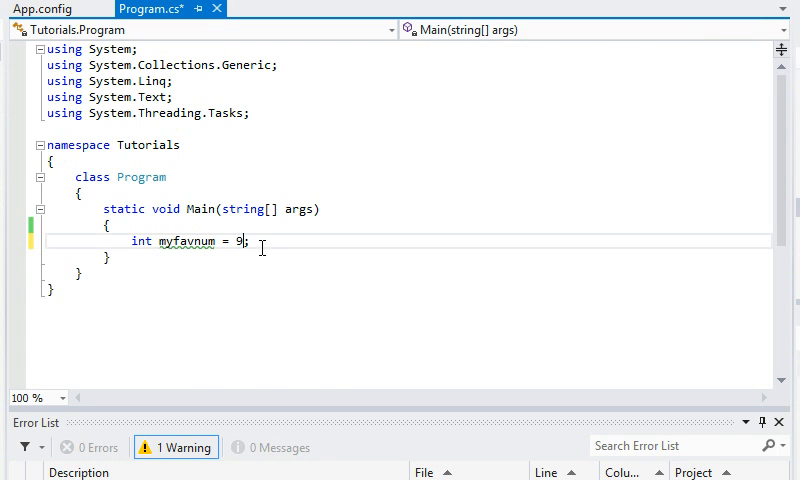
pyautogui.press('BackSpace')
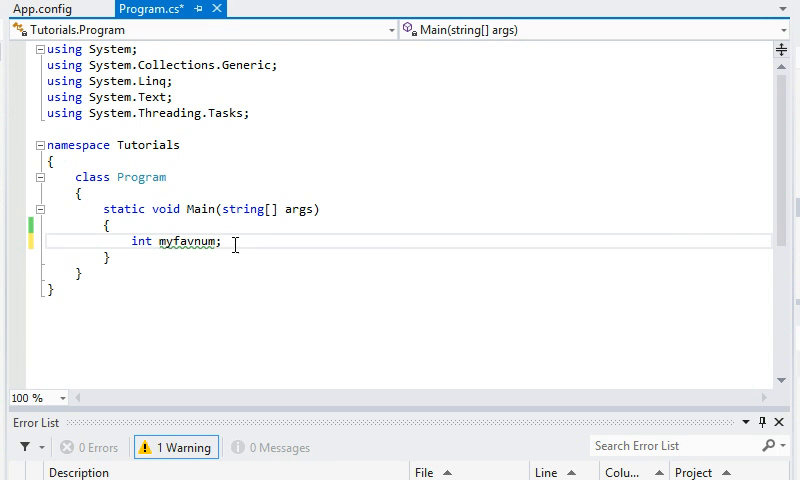
pyautogui.press('Enter')
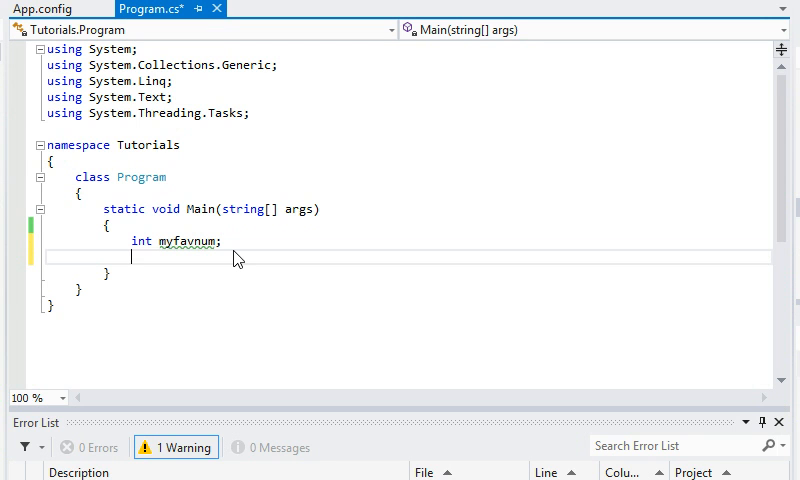
# Step: Initialize the myfavnum declaration with = 0
pyautogui.click(228, 241)
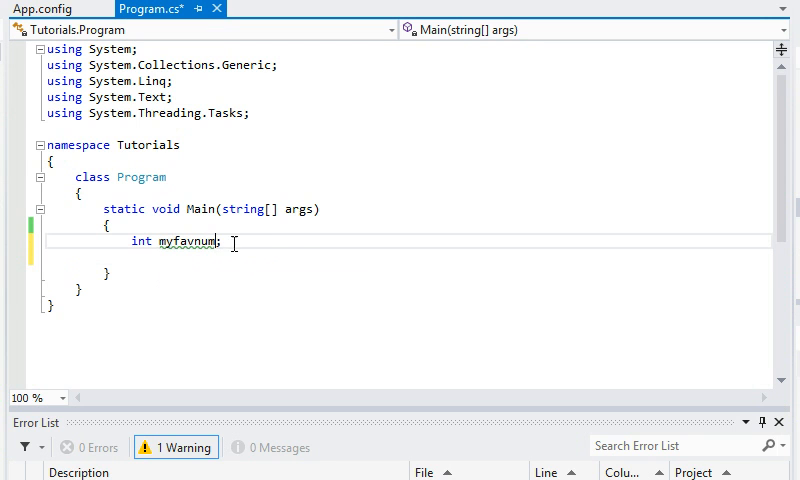
pyautogui.write('= 0')
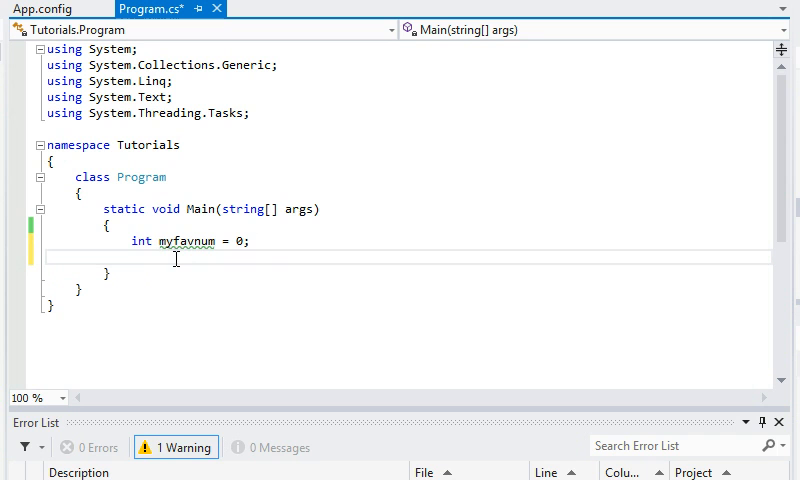
pyautogui.moveTo(140, 241)
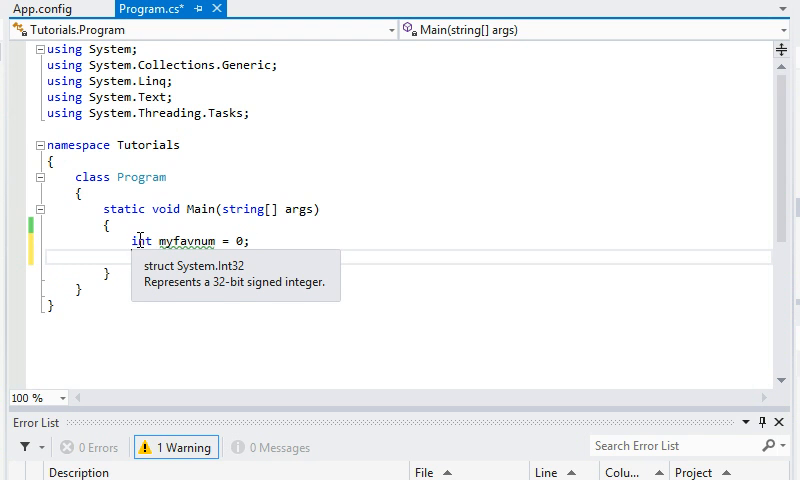
pyautogui.moveTo(178, 241)
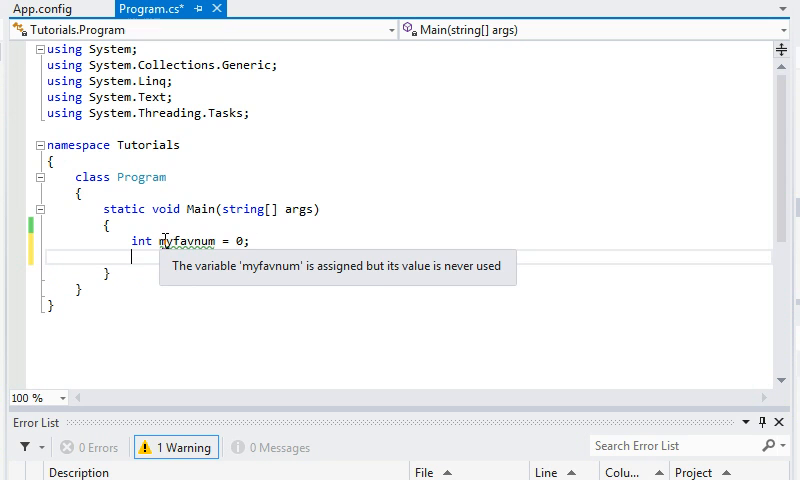
# Step: Add a duplicate declaration double myfavnum = 0; below the int one
pyautogui.write('doublemyf')
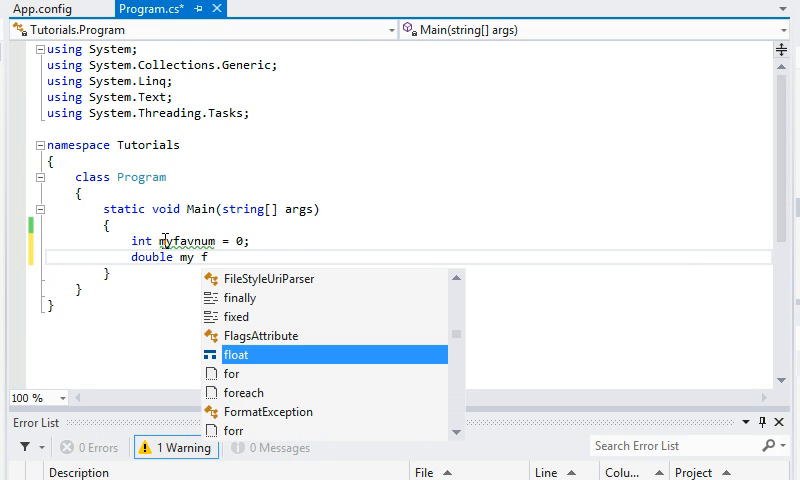
pyautogui.write('myfavnum =')
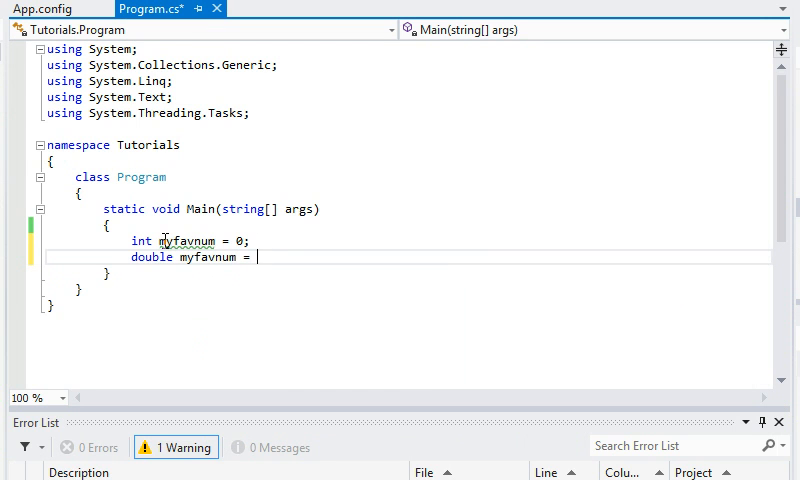
pyautogui.write('0;')
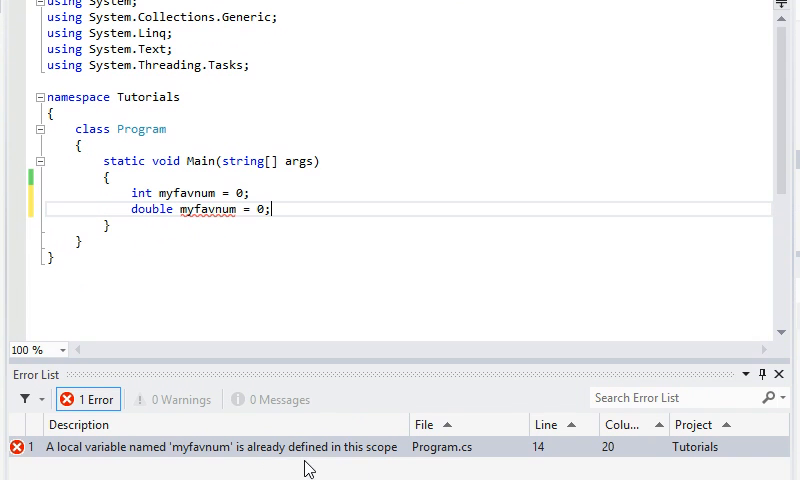
pyautogui.moveTo(341, 449)
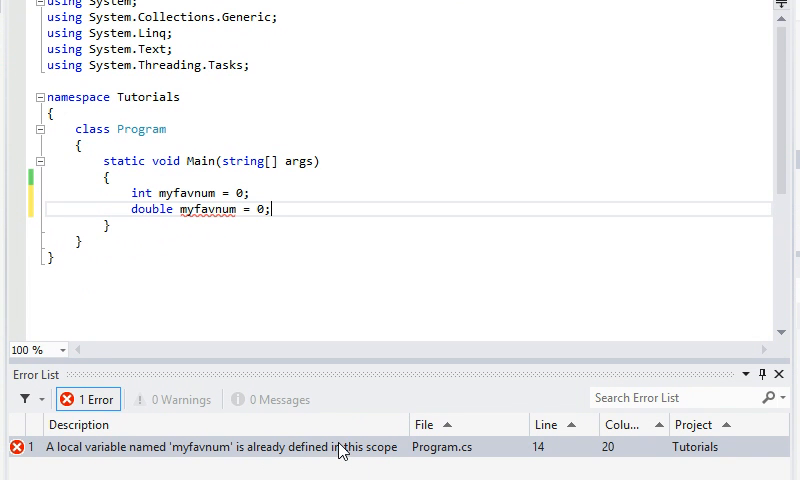
# Step: Jump to the 'already defined' error and remove the duplicate double myfavnum declaration
pyautogui.scroll(-3)
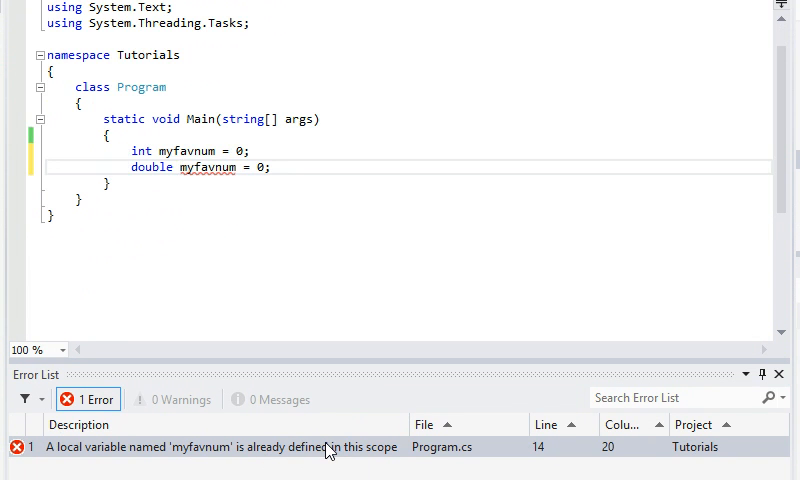
pyautogui.doubleClick(202, 167)
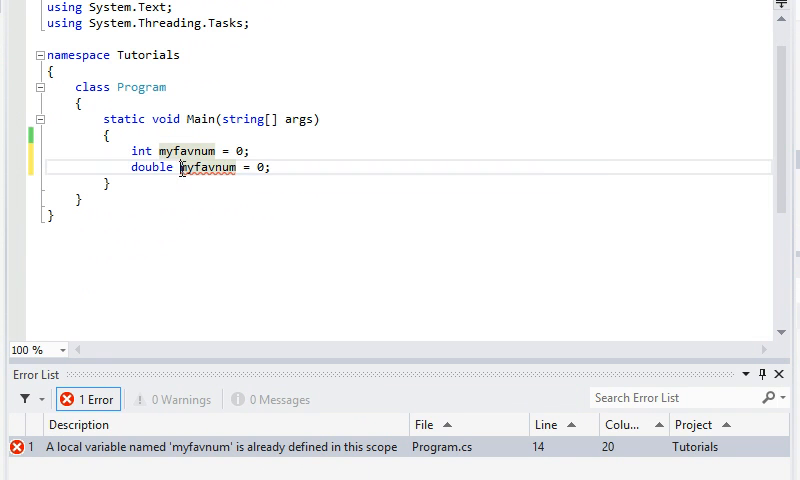
pyautogui.doubleClick(203, 167)
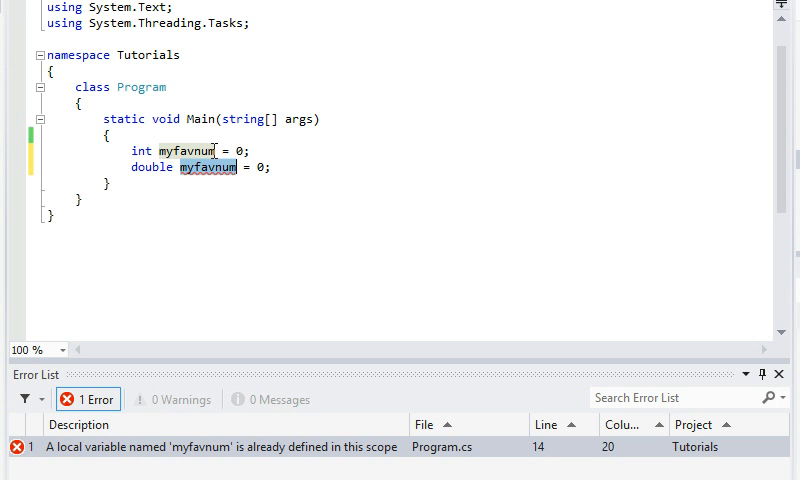
pyautogui.moveTo(220, 180)
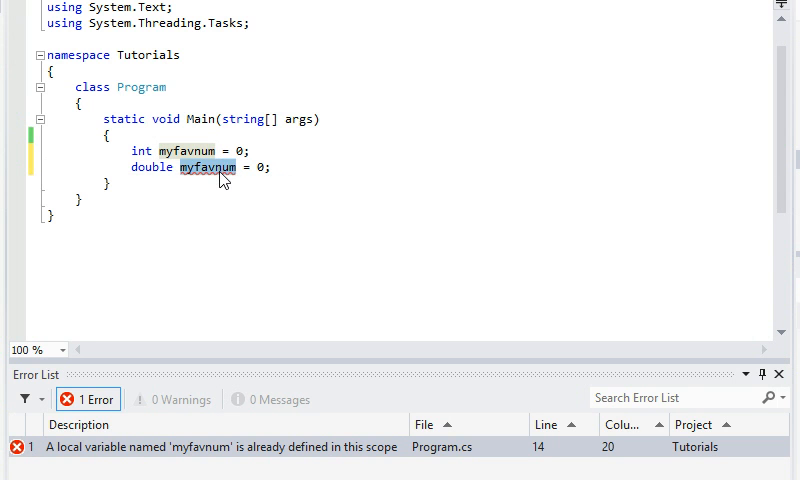
pyautogui.click(230, 167)
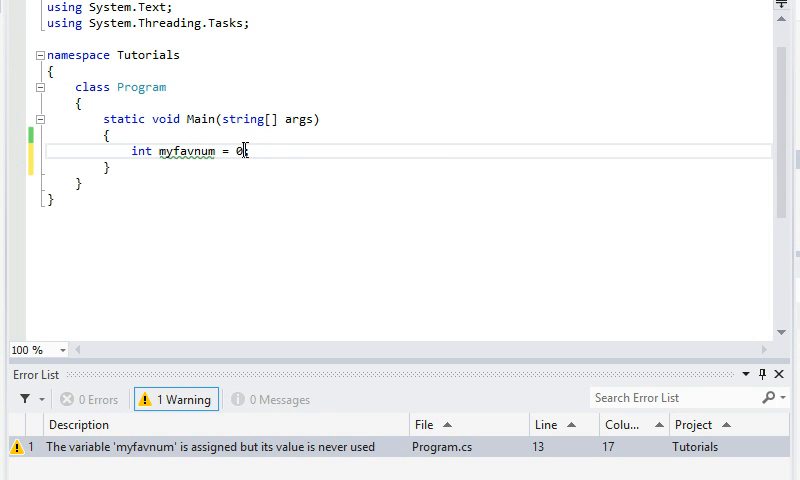
# Step: Set myfavnum to 9 and declare string name = "Manthan"
pyautogui.write(';')
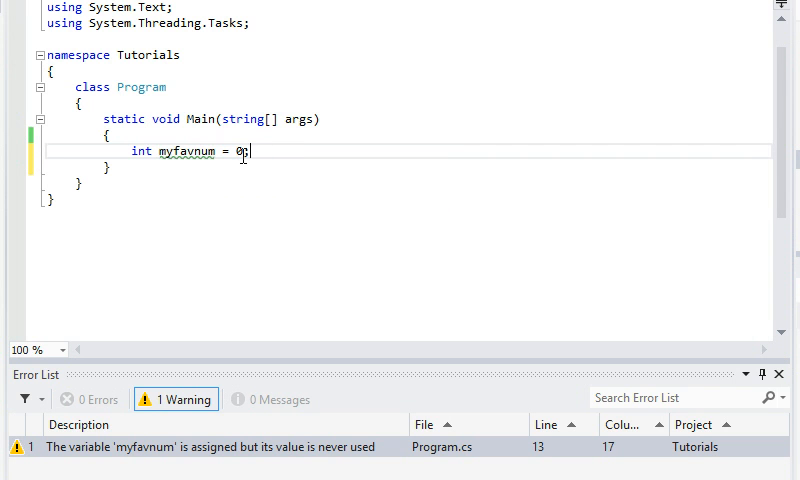
pyautogui.write('9;')
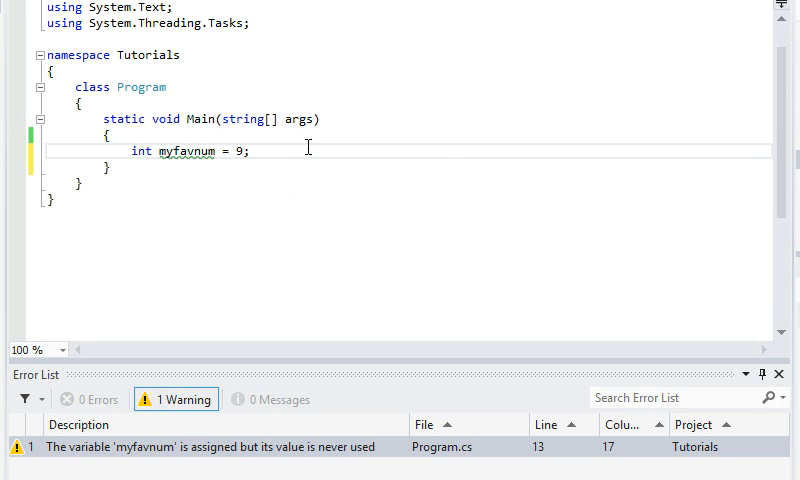
pyautogui.press('Enter')
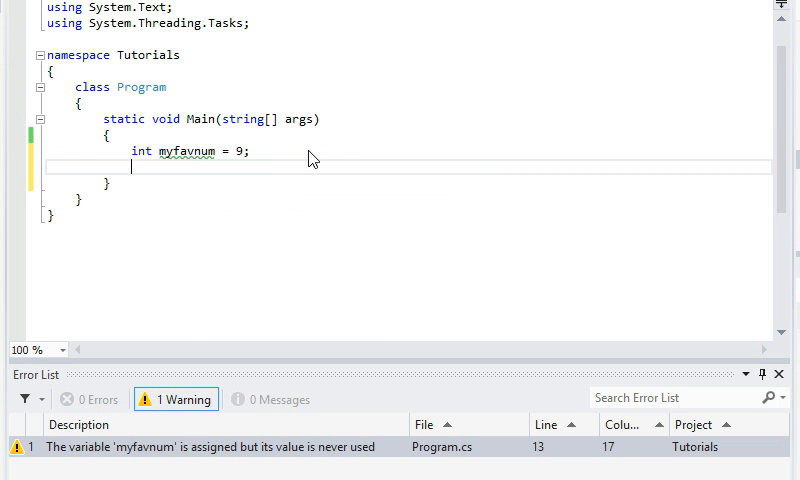
pyautogui.write('string')
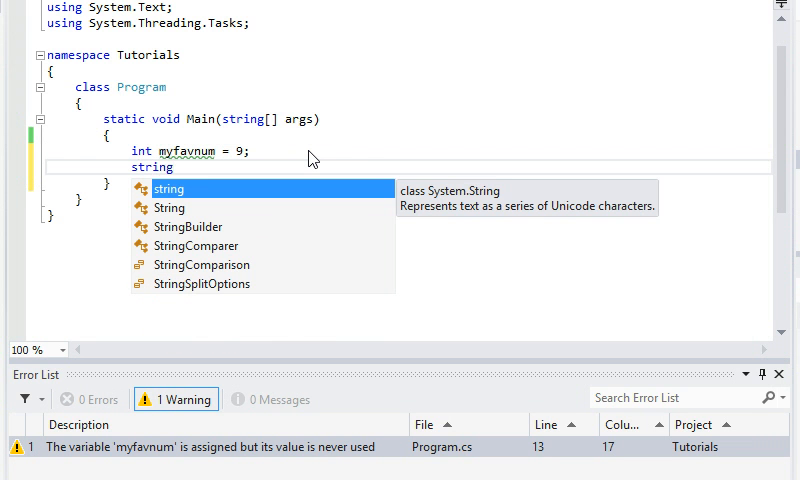
pyautogui.write('name')
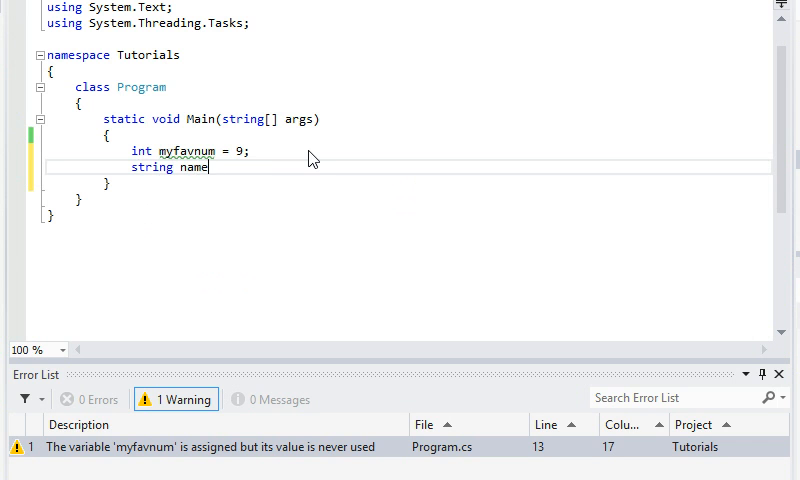
pyautogui.write('= "Manthan";')
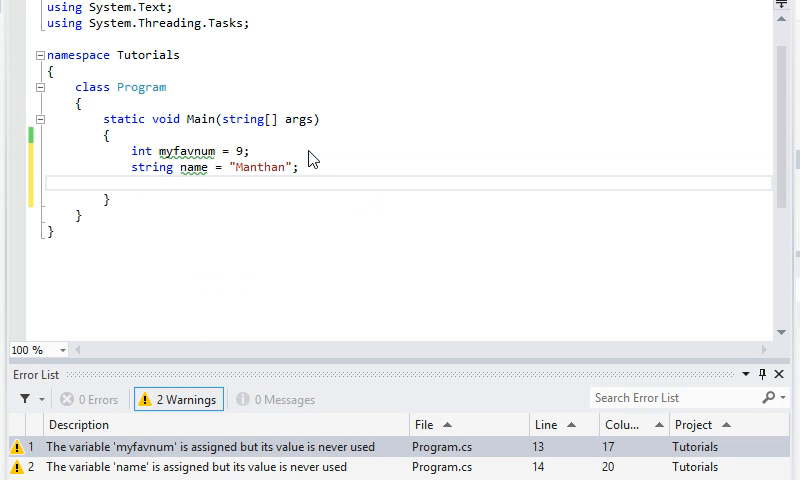
# Step: Declare bool gender = true with the comment // true is male
pyautogui.write('bool')
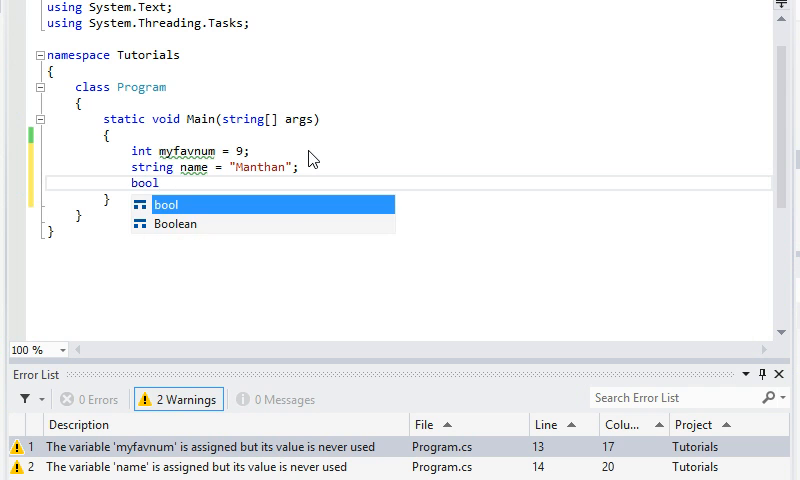
pyautogui.write('gender = m')
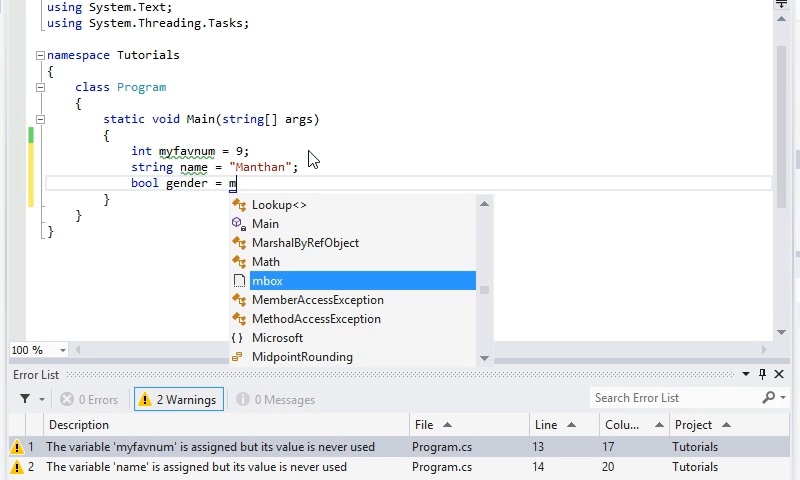
pyautogui.write('rue; /')
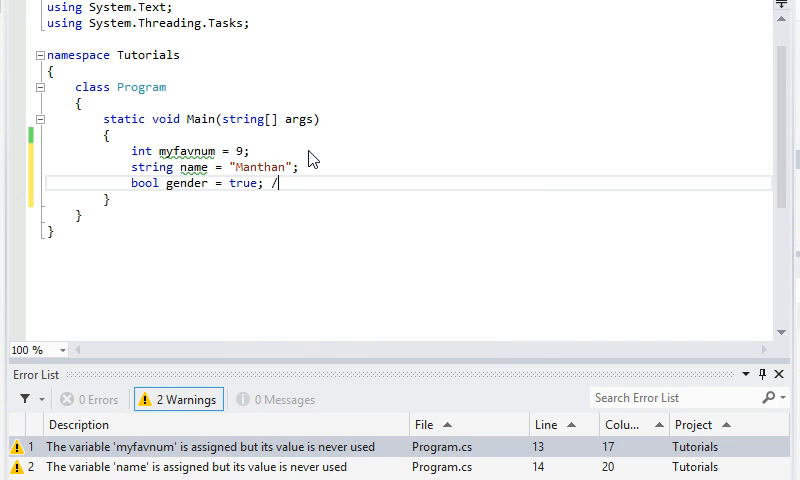
pyautogui.write('true is')
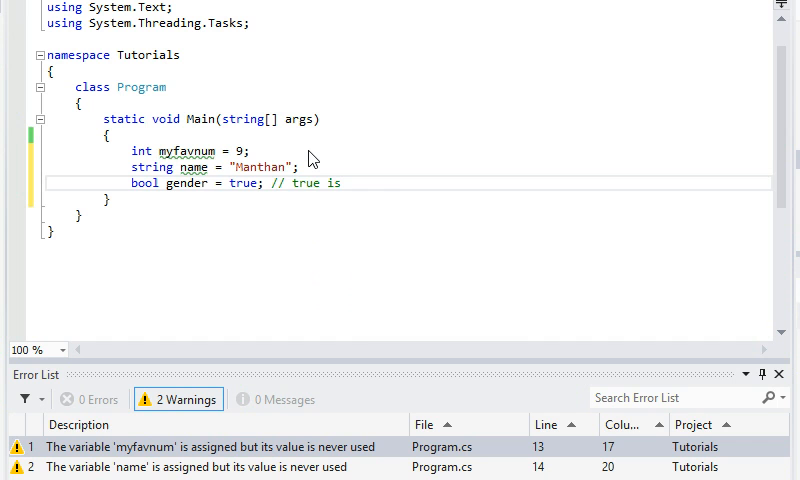
pyautogui.write('male')
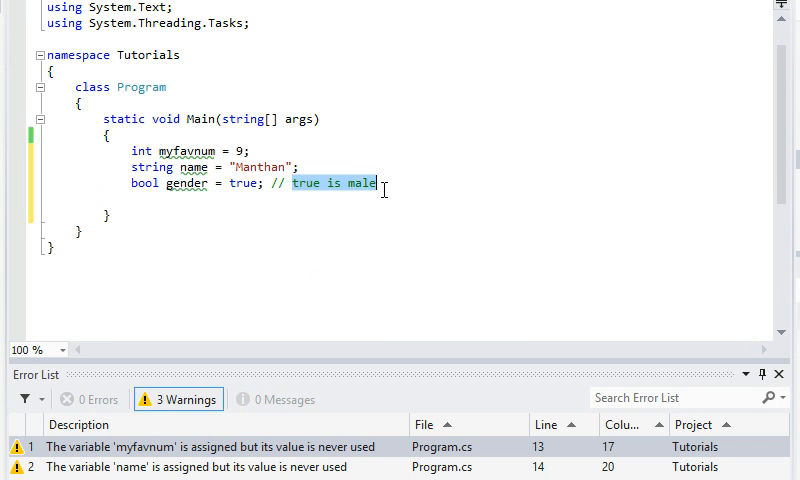
pyautogui.moveTo(389, 188)
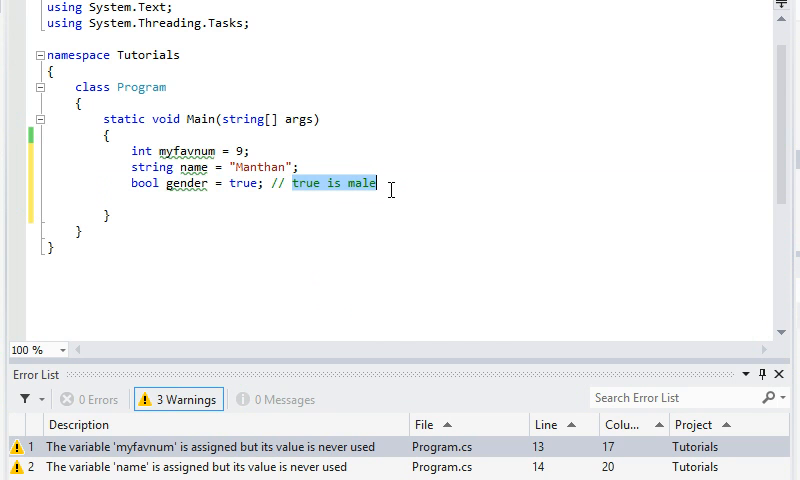
pyautogui.click(377, 196)
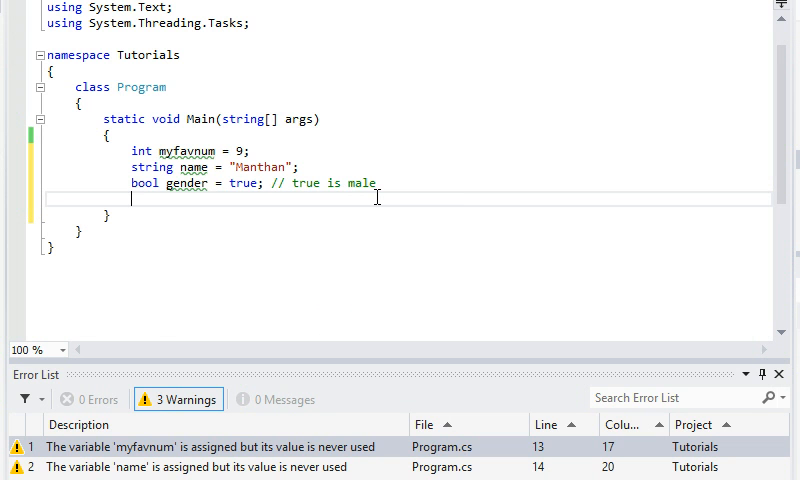
# Step: Add Console.WriteLine("My name is " + name); to Main
pyautogui.write('Console.WriteLine("')
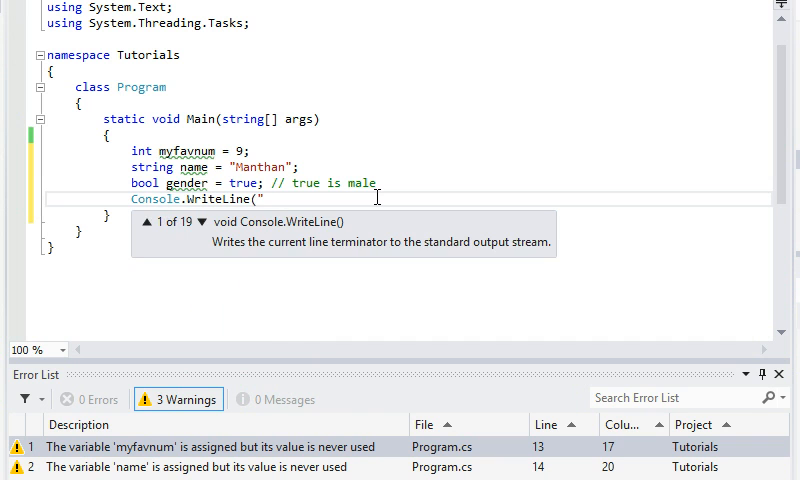
pyautogui.write('My name is " + name')
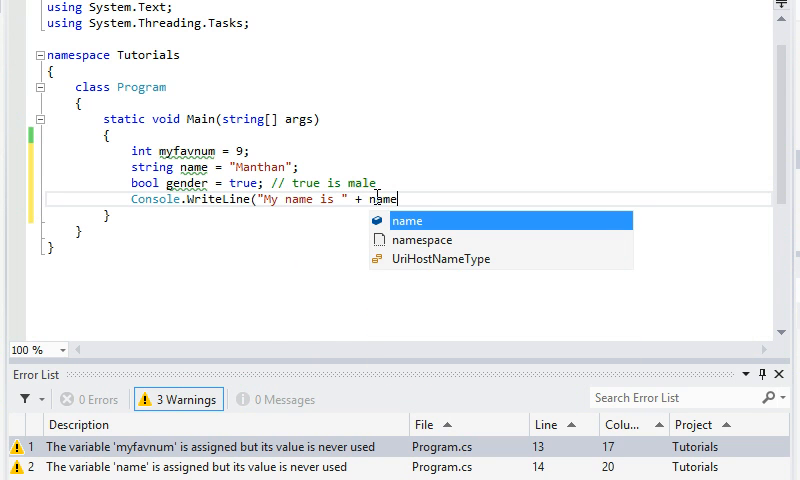
pyautogui.write(');')
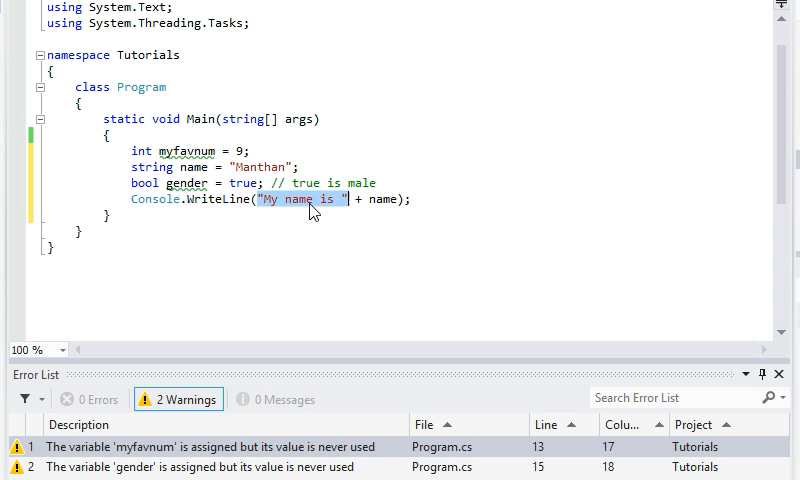
pyautogui.click(347, 199)
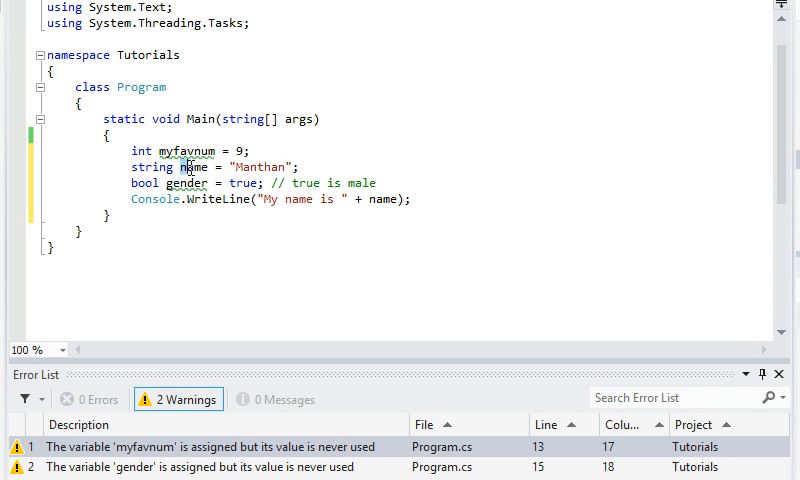
# Step: Check the name value and comment the print line with //My name is Manthan
pyautogui.doubleClick(193, 167)
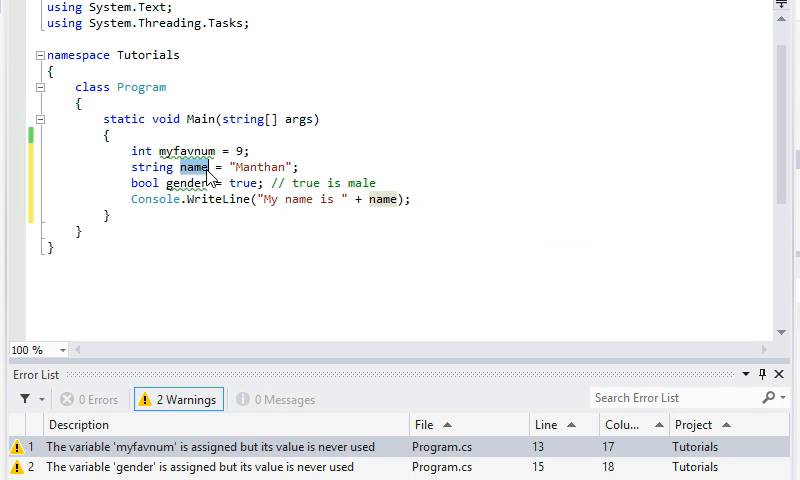
pyautogui.moveTo(379, 199)
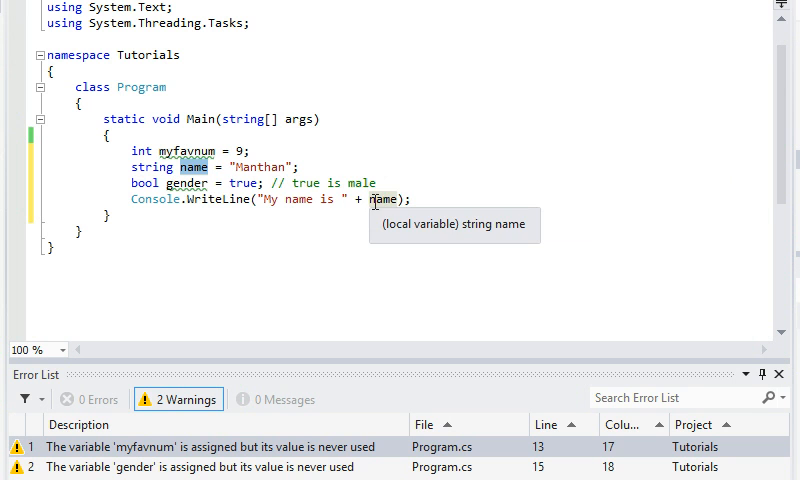
pyautogui.doubleClick(258, 166)
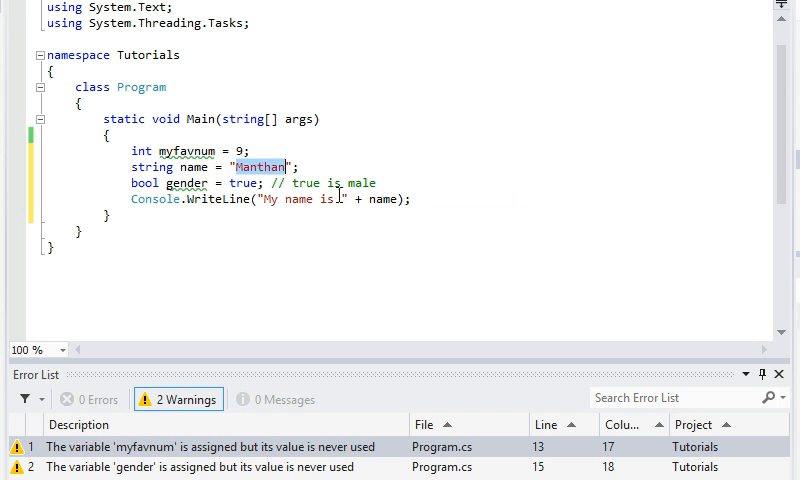
pyautogui.moveTo(262, 198)
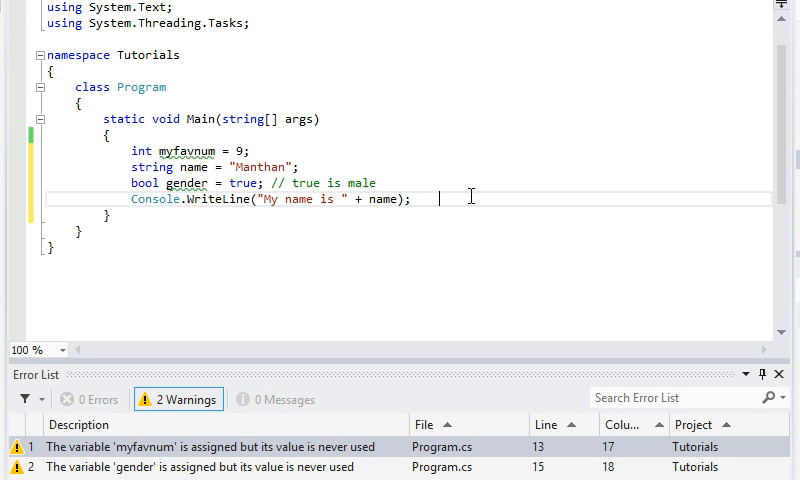
pyautogui.write('//My name is')
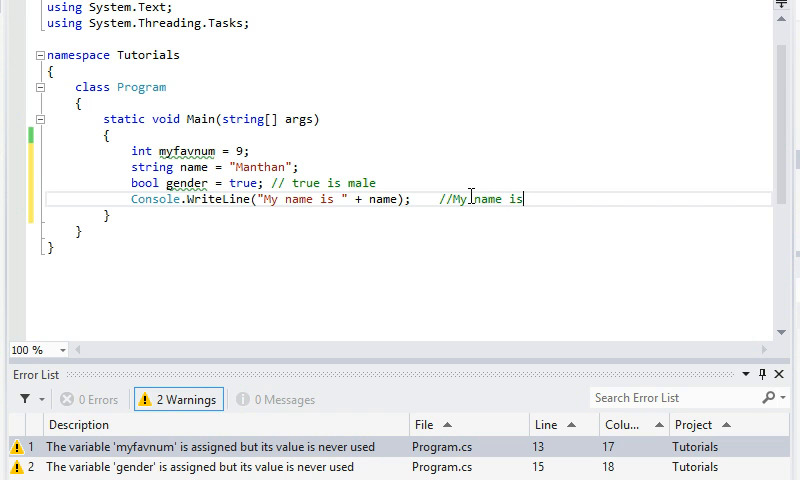
pyautogui.write('Manthan')
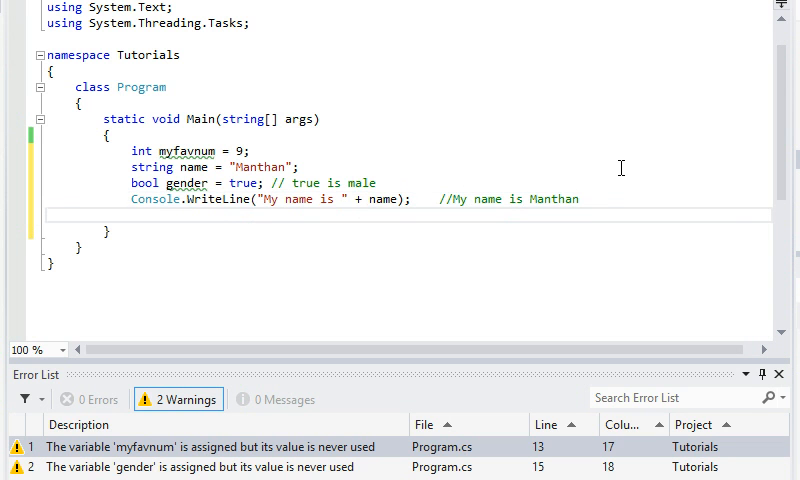
pyautogui.write('Console.Wr')
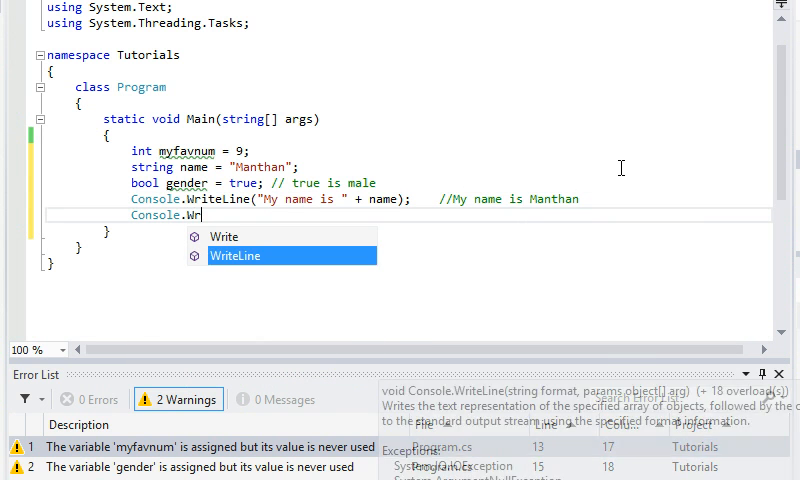
# Step: Add Console.WriteLine("My favorite number is " + myfavnum);, completing myfavnum via IntelliSense
pyautogui.write('WriteLine("')
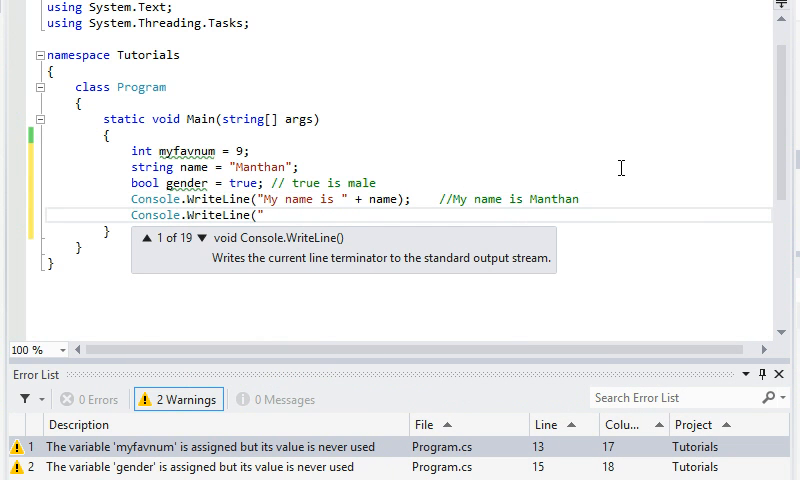
pyautogui.write('M')
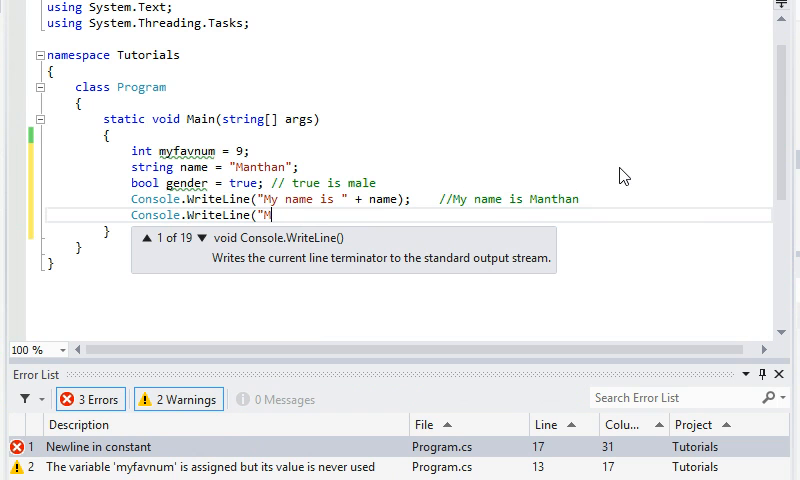
pyautogui.write('y fav')
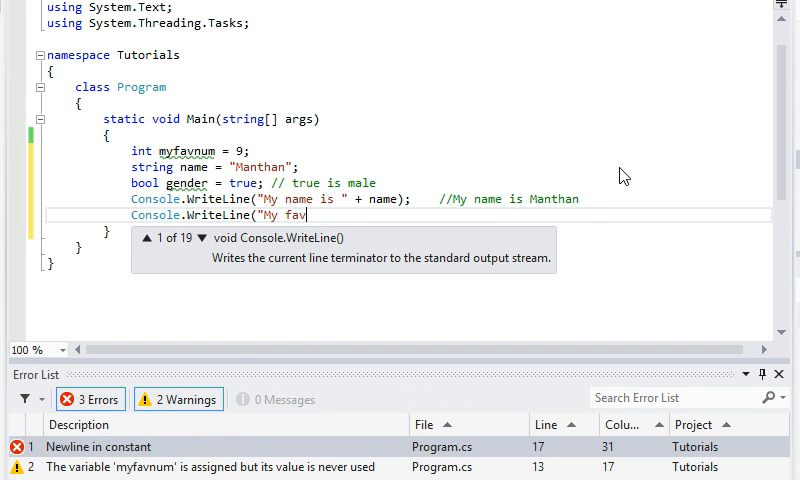
pyautogui.write('orite number')
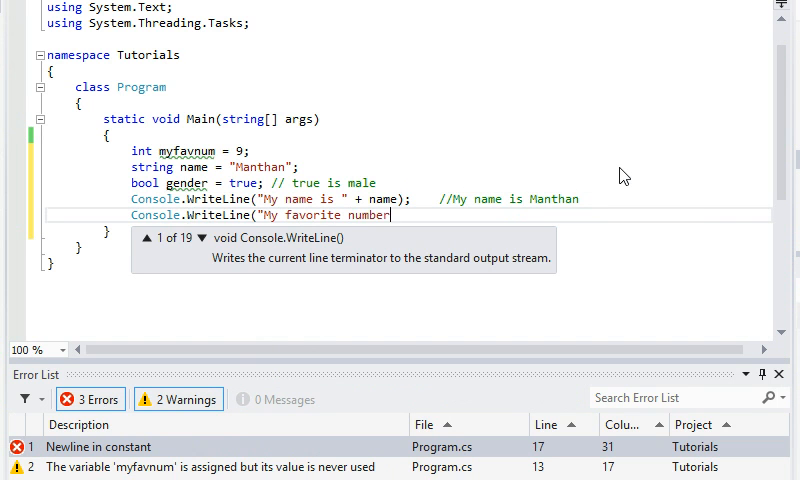
pyautogui.write('is " + my')
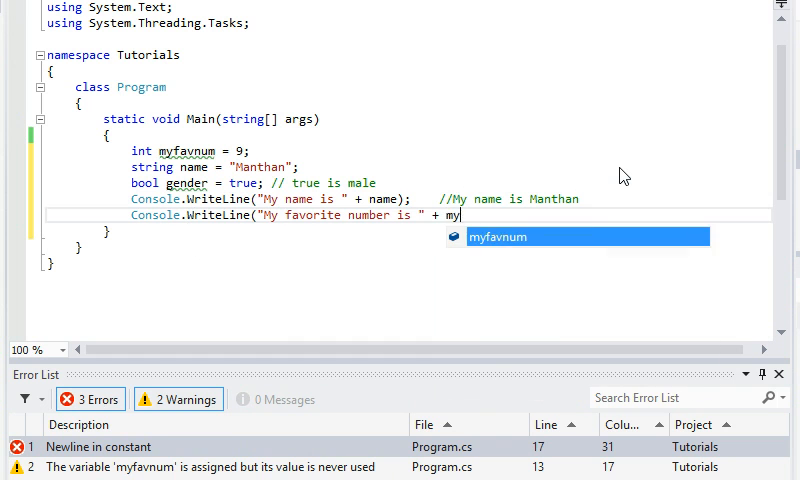
pyautogui.press('Tab')
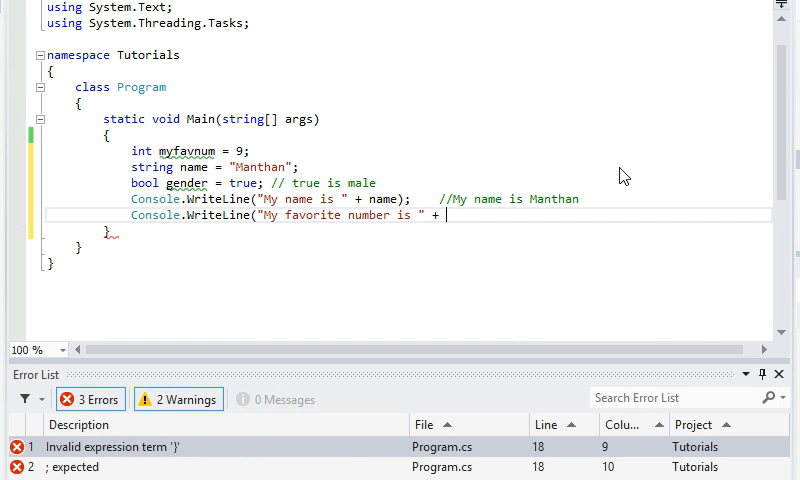
pyautogui.write('my')
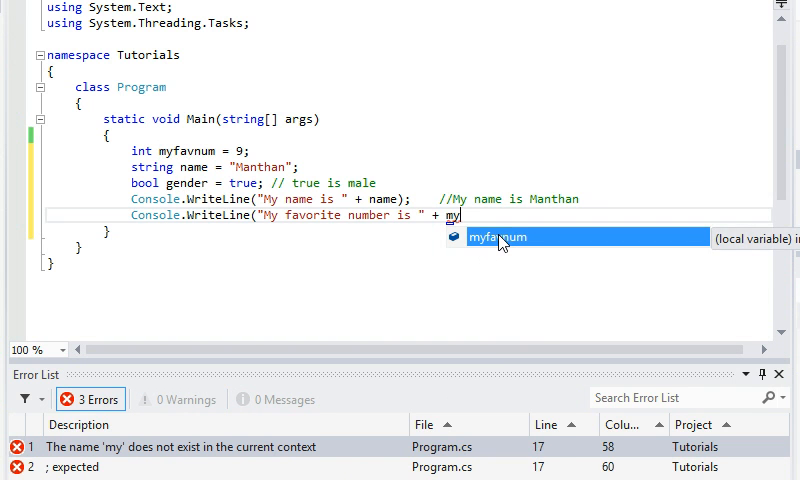
pyautogui.press('Tab')
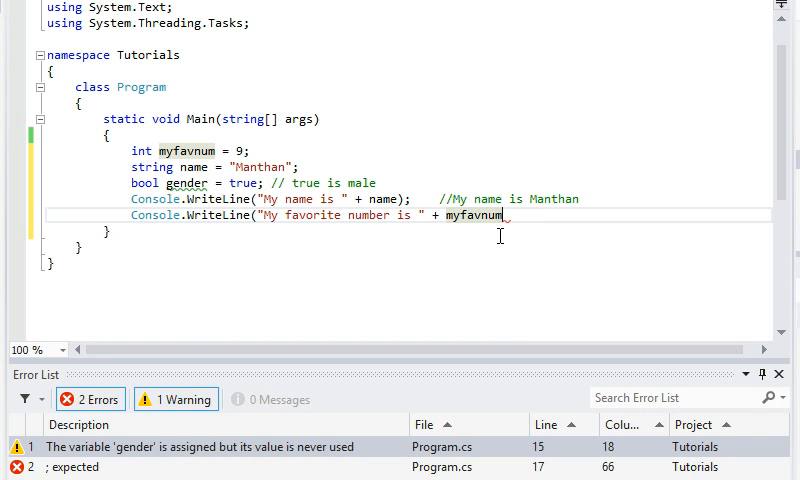
pyautogui.write(';')
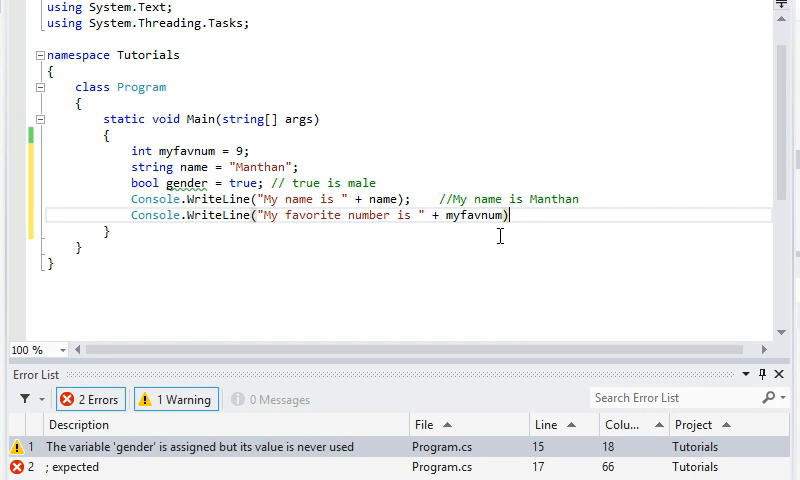
pyautogui.write(');')
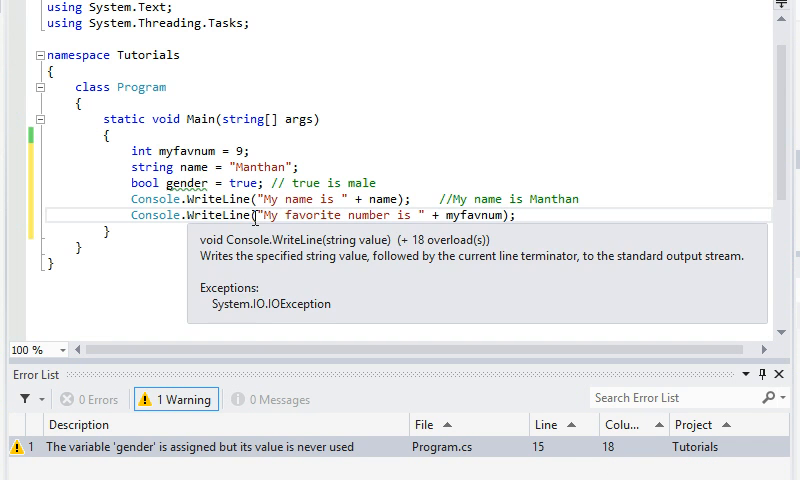
pyautogui.moveTo(455, 215)
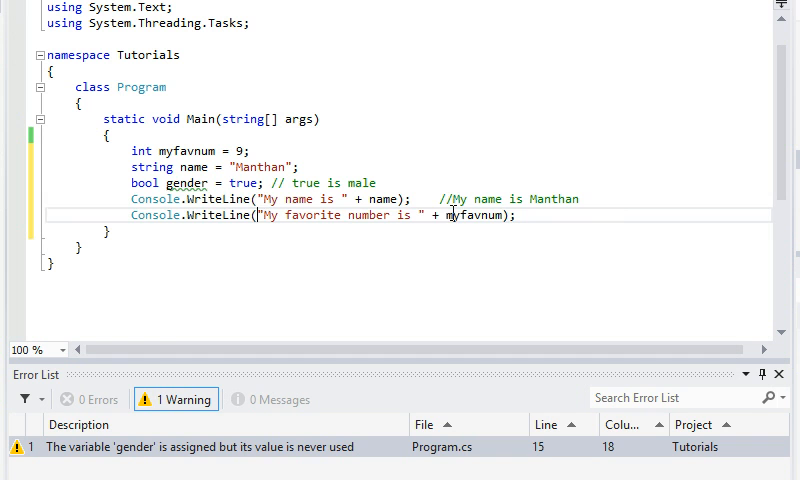
pyautogui.doubleClick(475, 215)
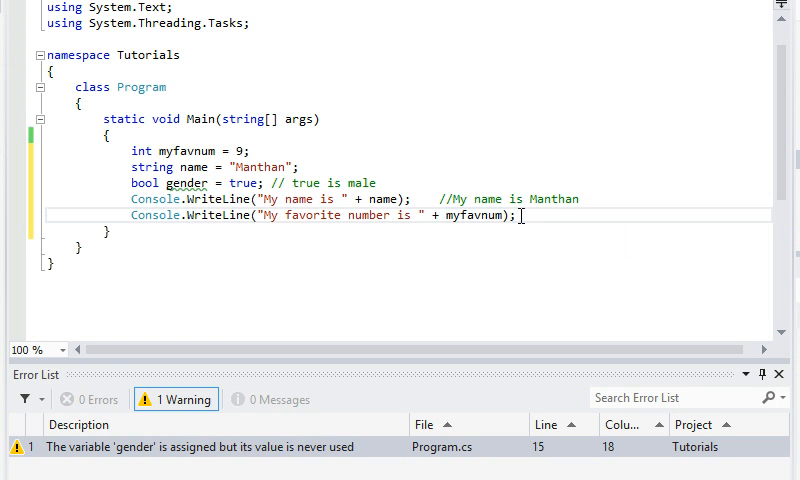
pyautogui.moveTo(470, 216)
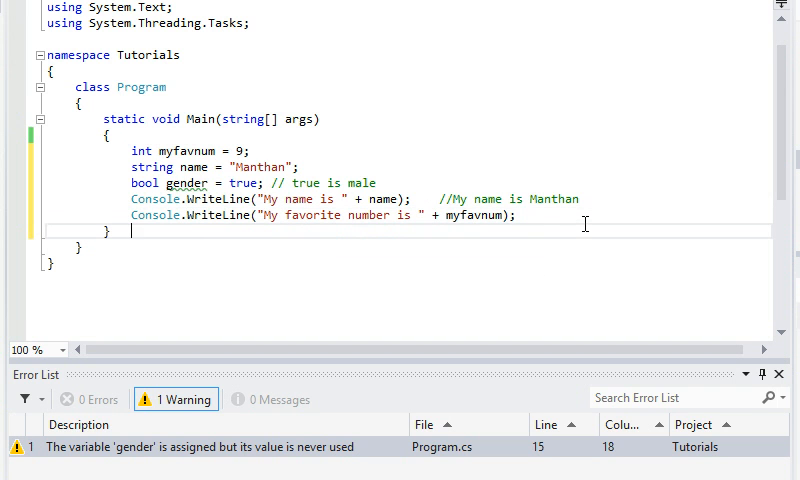
# Step: Comment the favorite-number line with // My favorite number is 9
pyautogui.write('//')
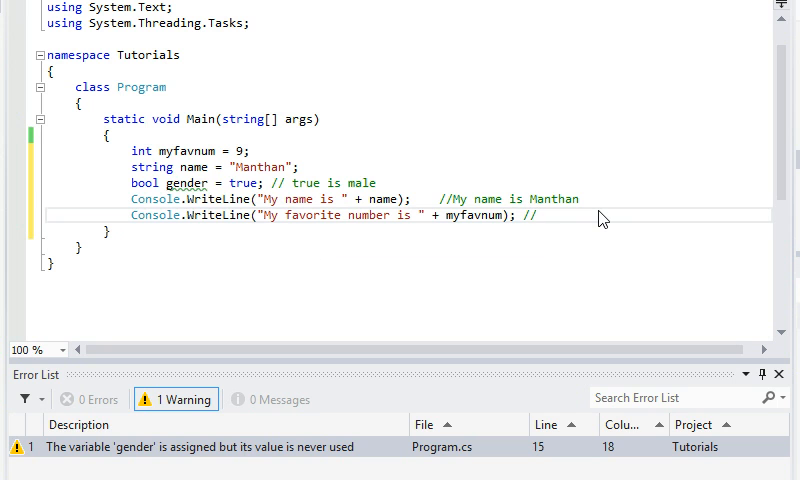
pyautogui.write('My favorite number is 9')
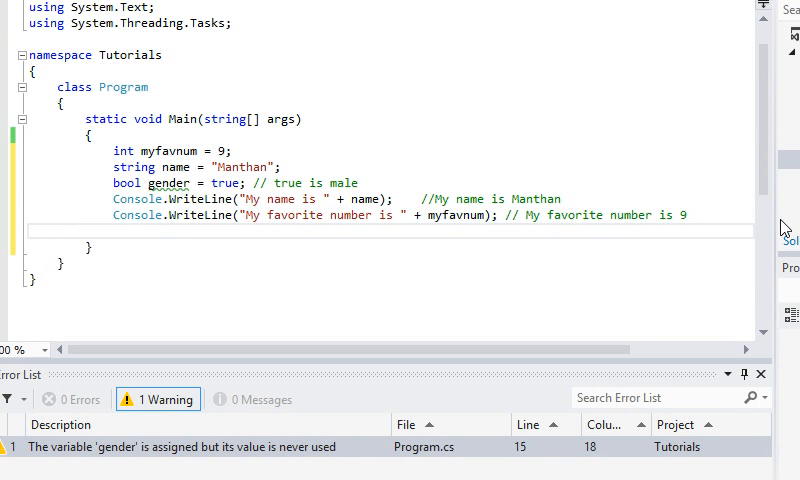
pyautogui.moveTo(640, 184)
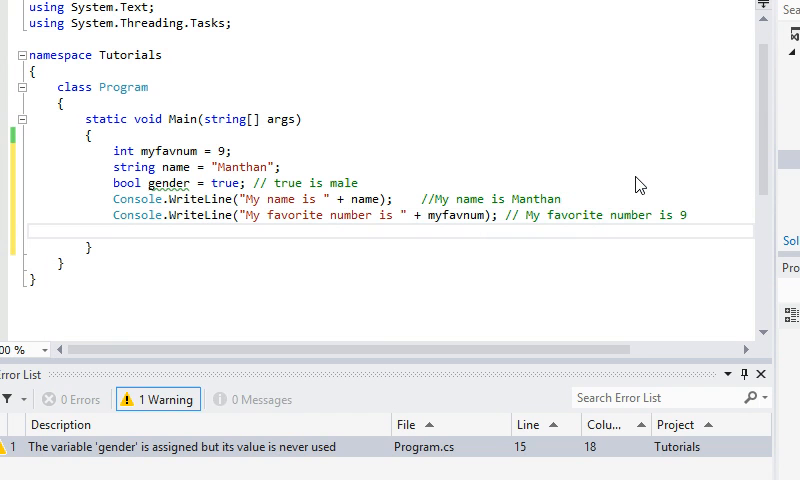
# Step: Print "My gender is " + gender with the comment //My gender is true
pyautogui.write('Console.WriteLine("M')
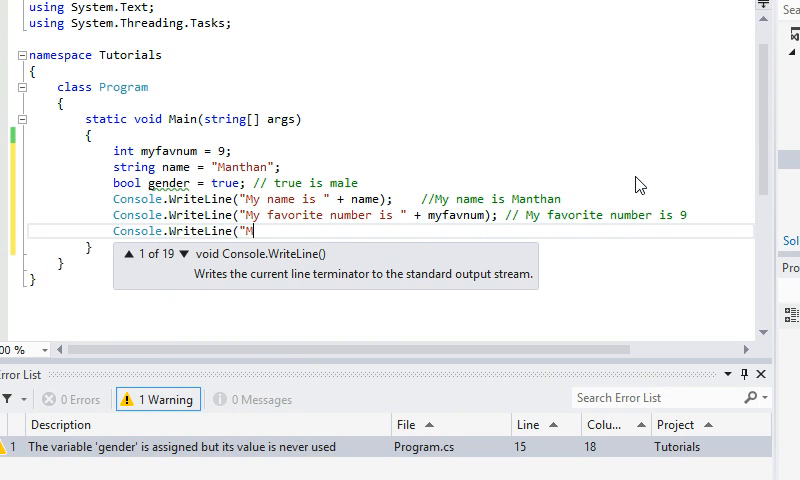
pyautogui.write('y gende')
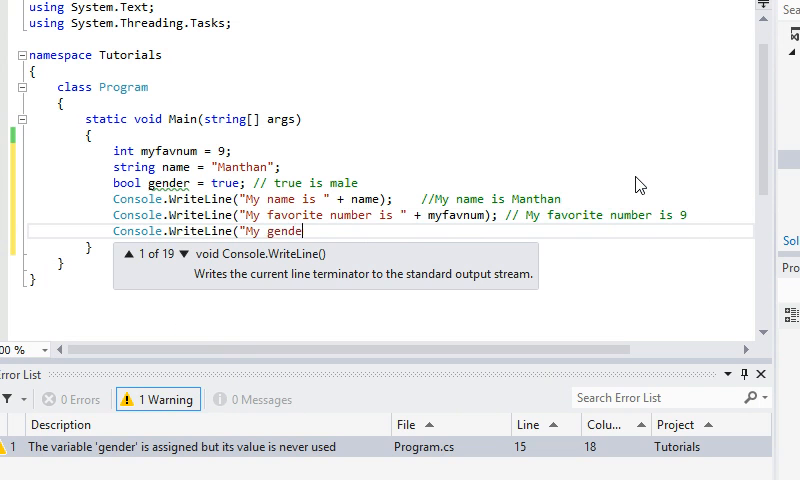
pyautogui.write('r is " + true')
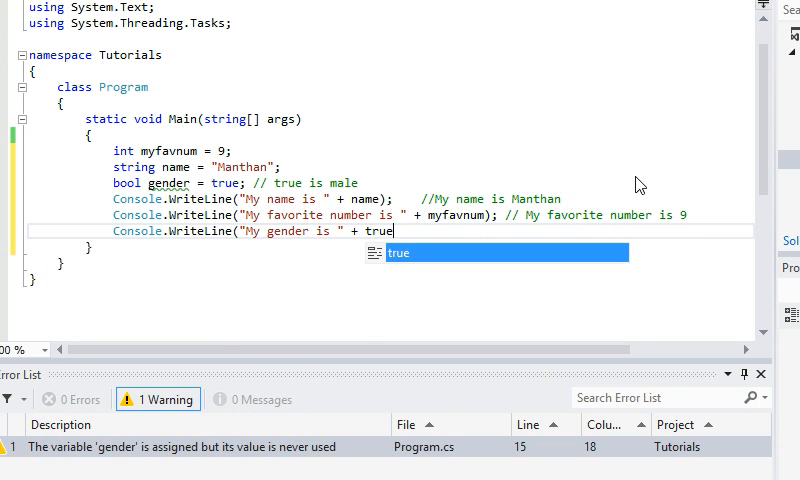
pyautogui.write('gender);')
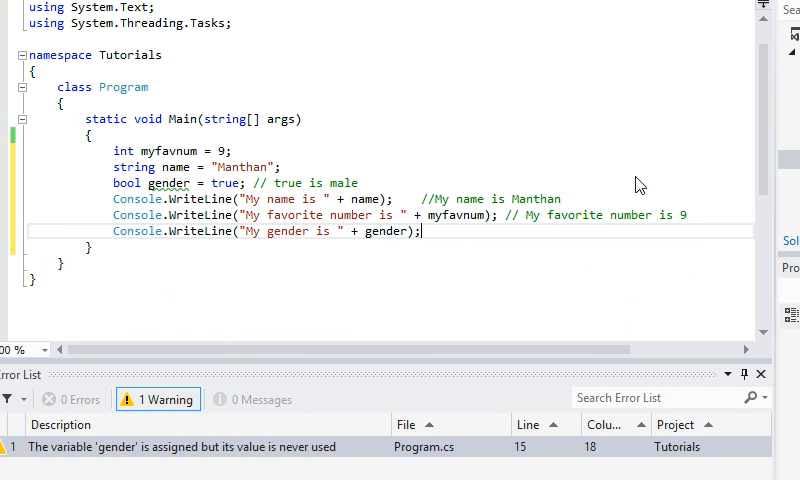
pyautogui.write('/')
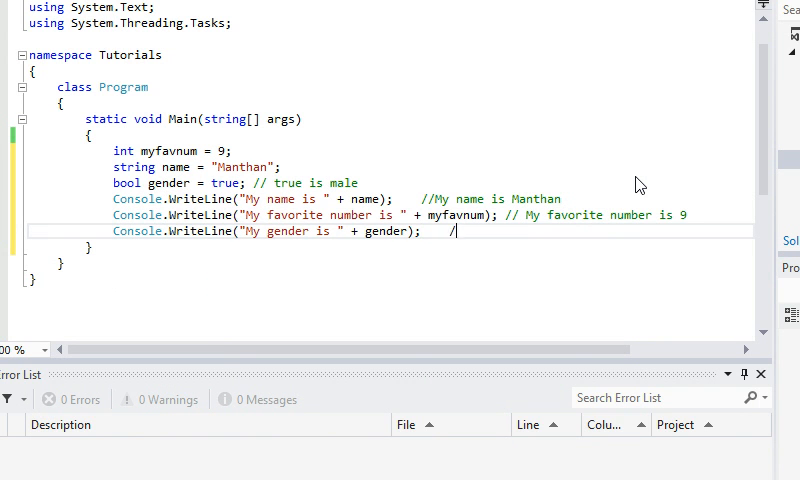
pyautogui.write('/My gender is')
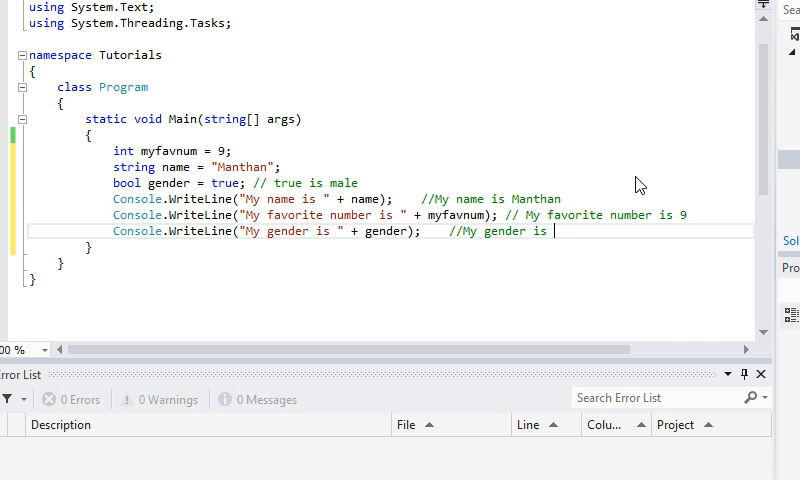
pyautogui.write('true;')
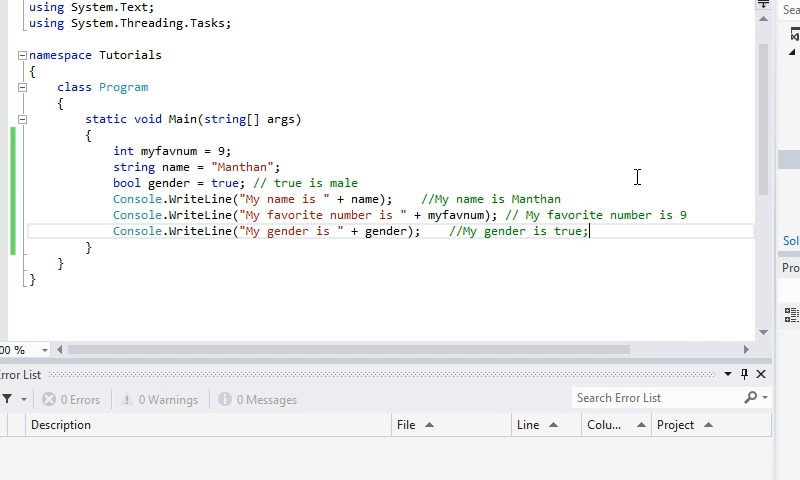
pyautogui.press('Enter')
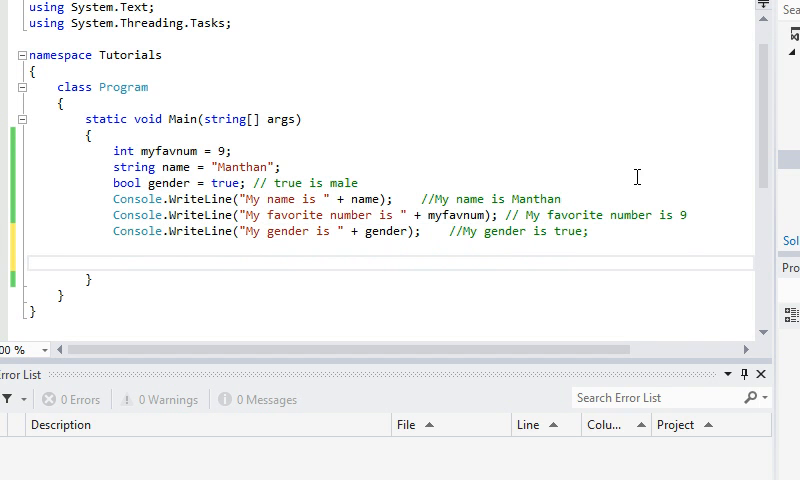
# Step: Add Console.ReadLine(); on the next line via IntelliSense
pyautogui.write('Console.Rea')
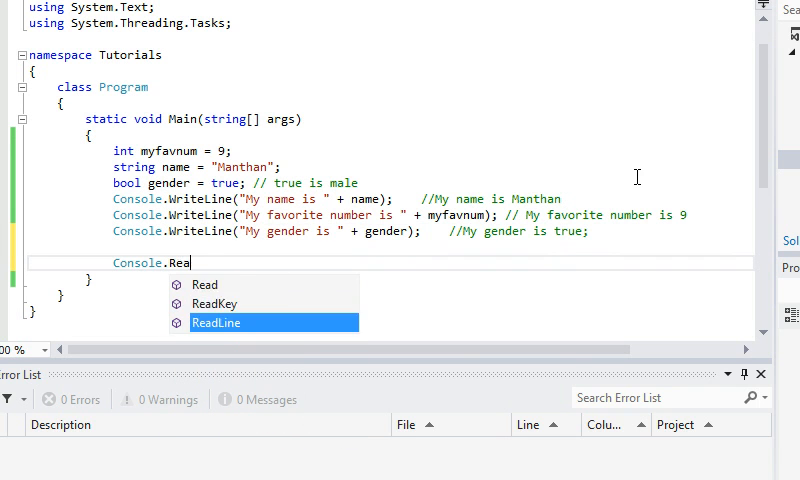
pyautogui.press('Tab')
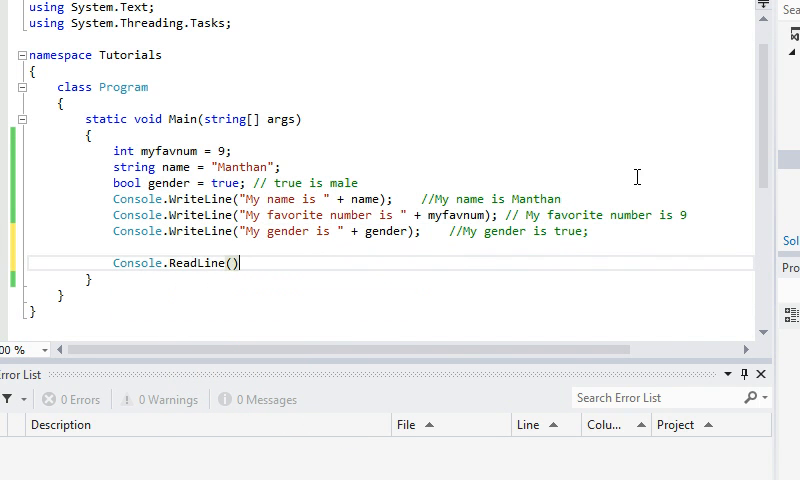
pyautogui.write(';')
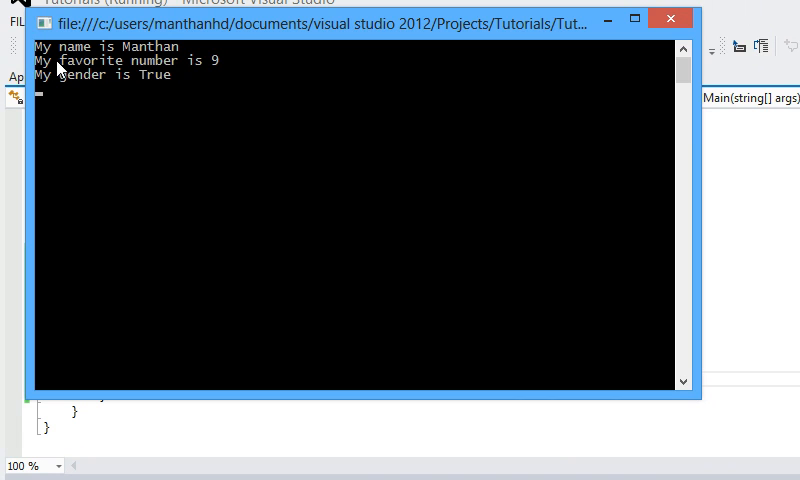
pyautogui.moveTo(126, 86)
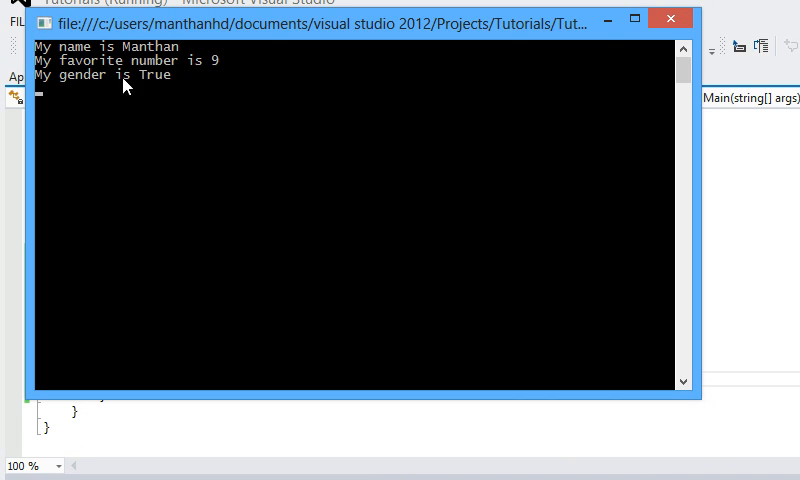
pyautogui.moveTo(198, 80)
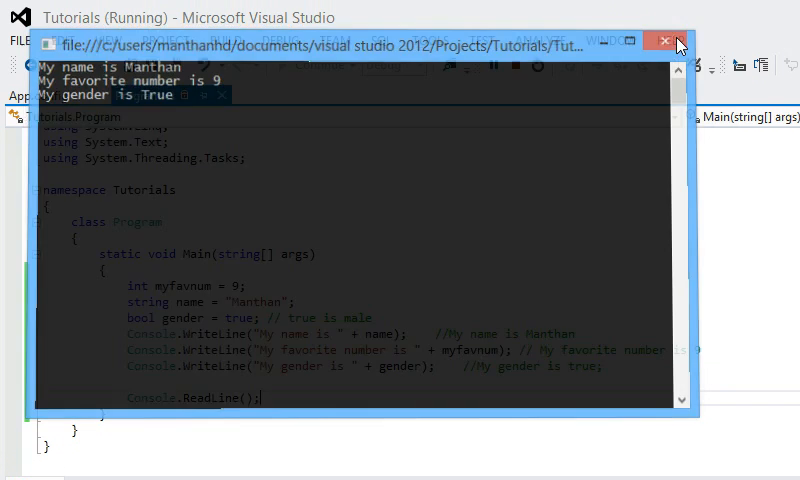
# Step: Close the running console and place the cursor after the gender output line
pyautogui.click(666, 37)
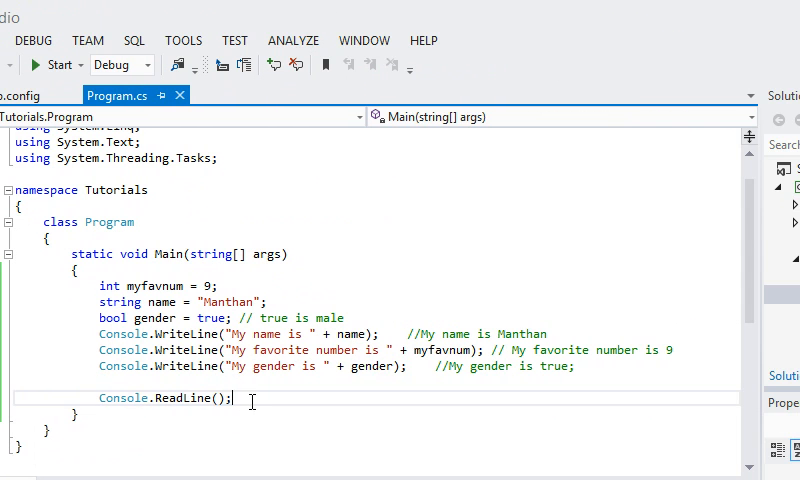
pyautogui.moveTo(100, 333); pyautogui.dragTo(230, 397)
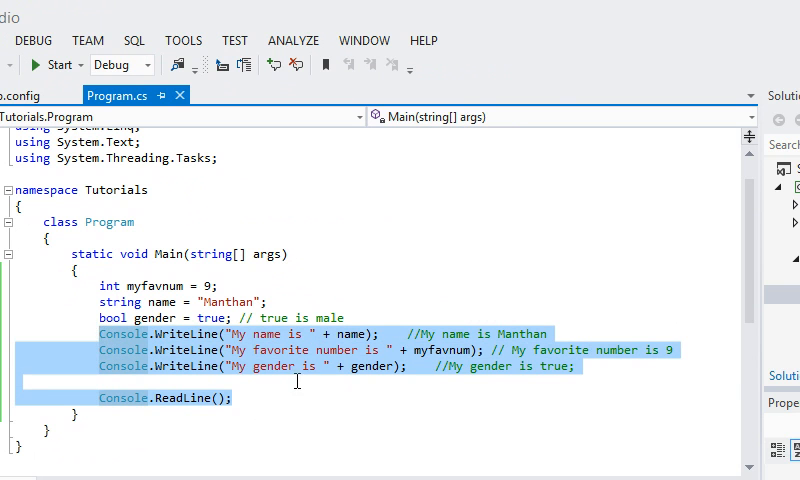
pyautogui.click(298, 382)
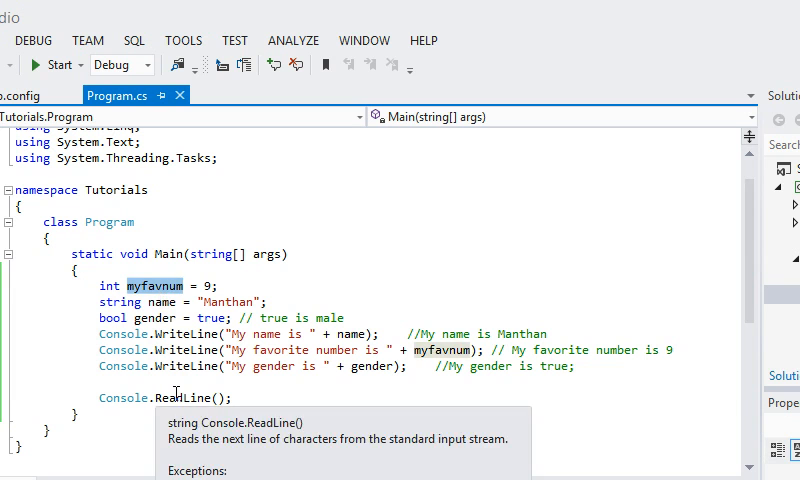
# Step: Insert myfavnum++; and reprint the favorite number, commented as 10
pyautogui.write('myfavnum++;')
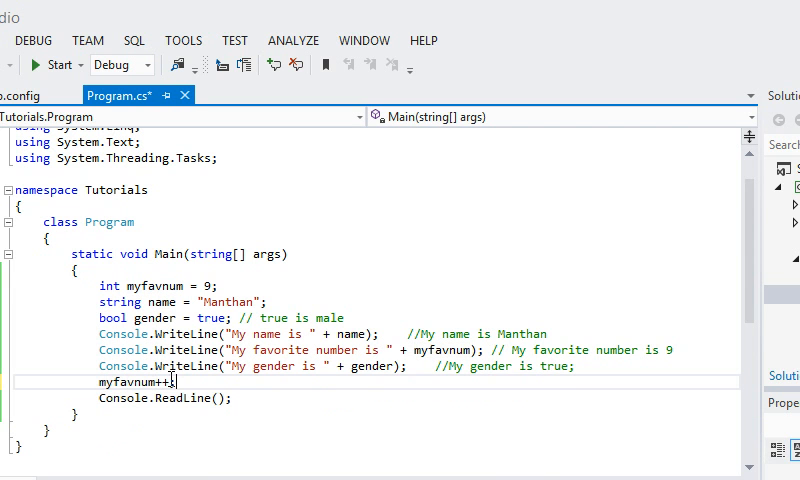
pyautogui.moveTo(479, 376)
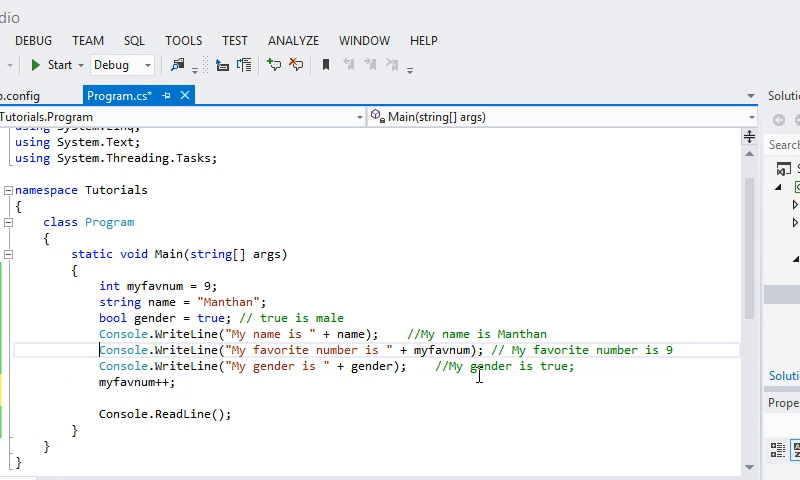
pyautogui.write('Console.WriteLine("My favorite number is " + myfavnum); // My favorite number is 9')
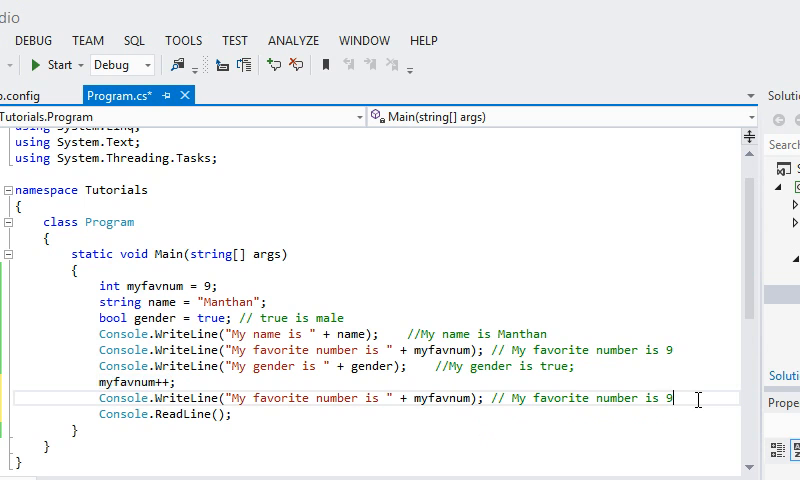
pyautogui.write('0')
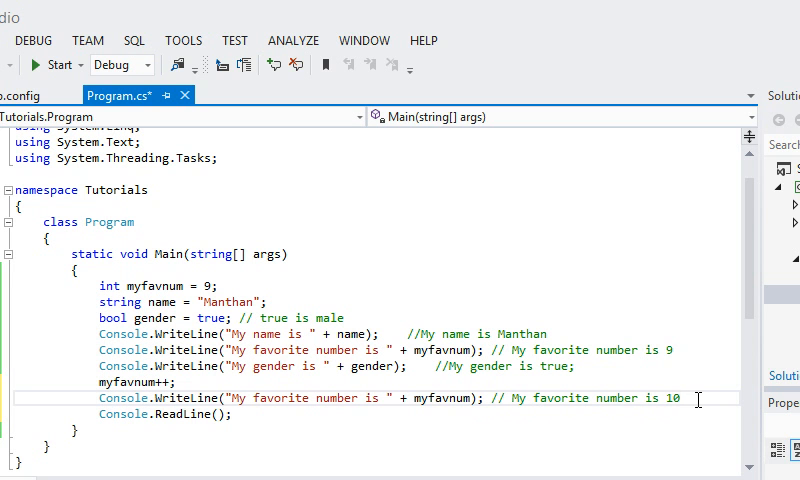
pyautogui.click(40, 65)
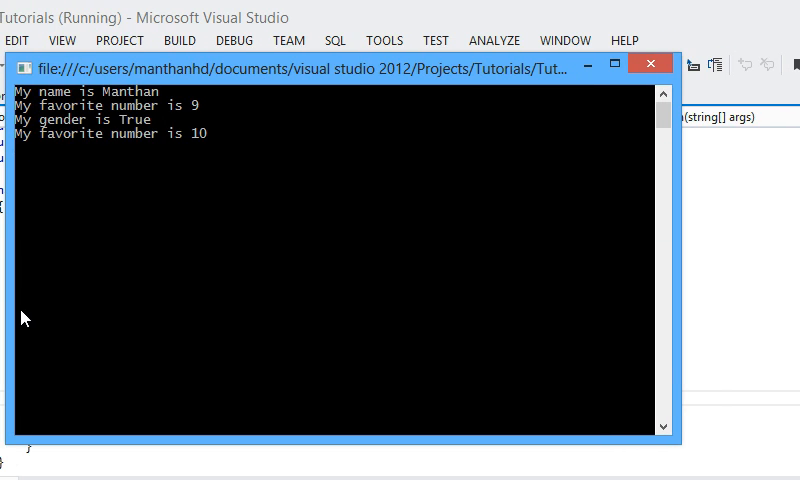
pyautogui.moveTo(629, 24)
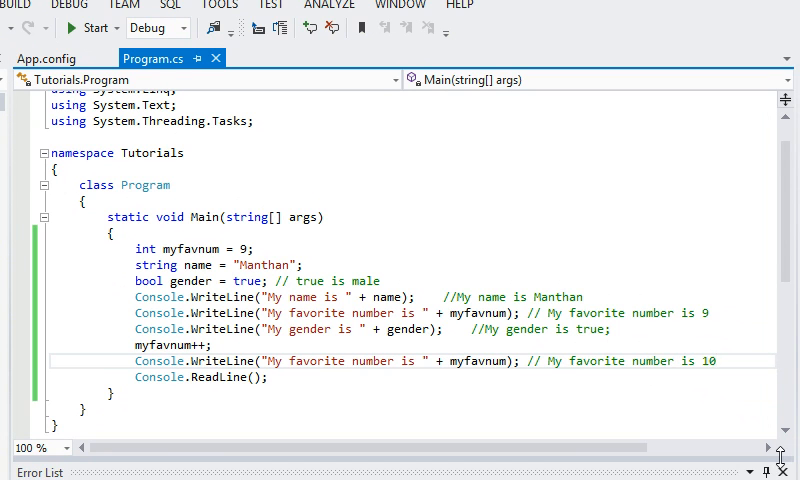
# Step: Drop the standalone myfavnum++; line and print myfavnum++ inline in the second WriteLine
pyautogui.click(729, 362)
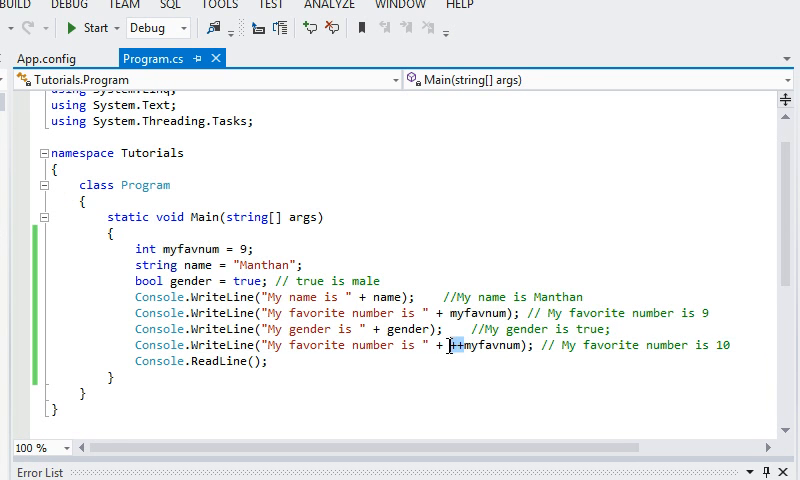
pyautogui.moveTo(490, 345)
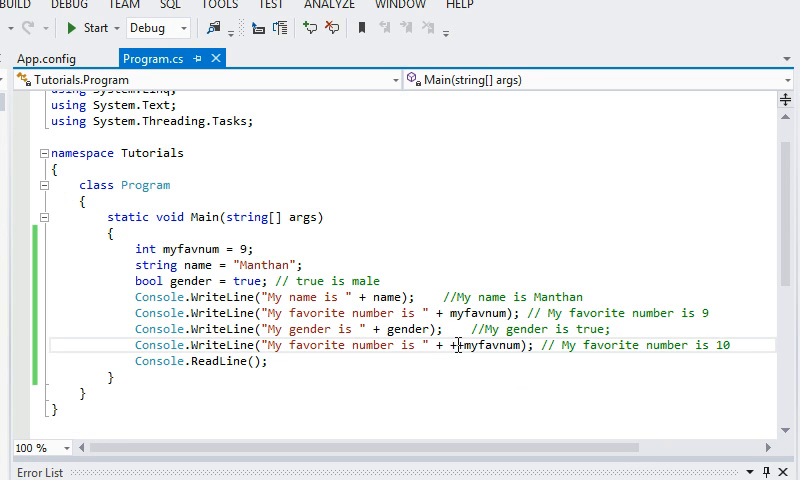
pyautogui.doubleClick(488, 345)
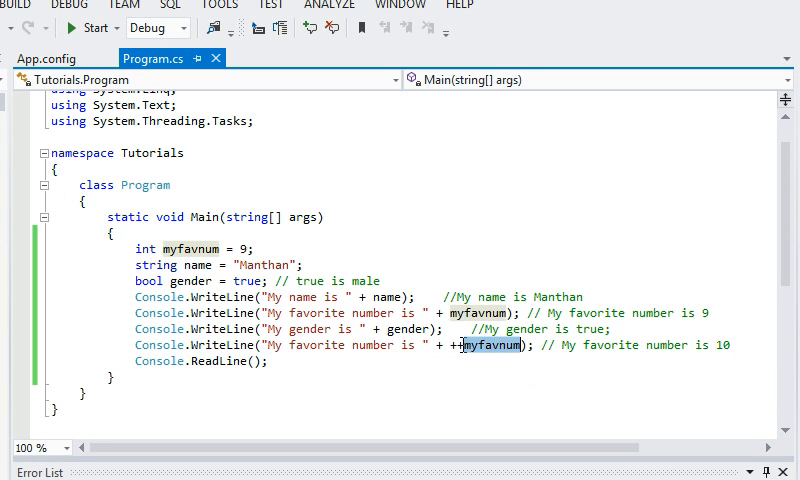
pyautogui.moveTo(265, 248)
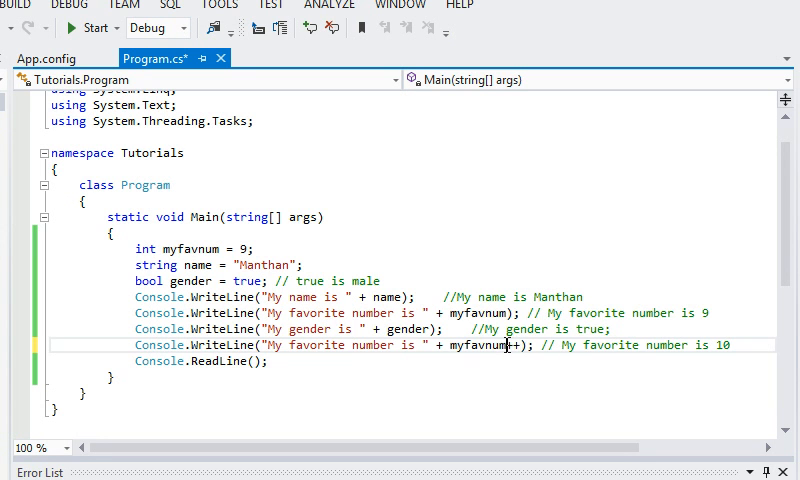
pyautogui.doubleClick(478, 345)
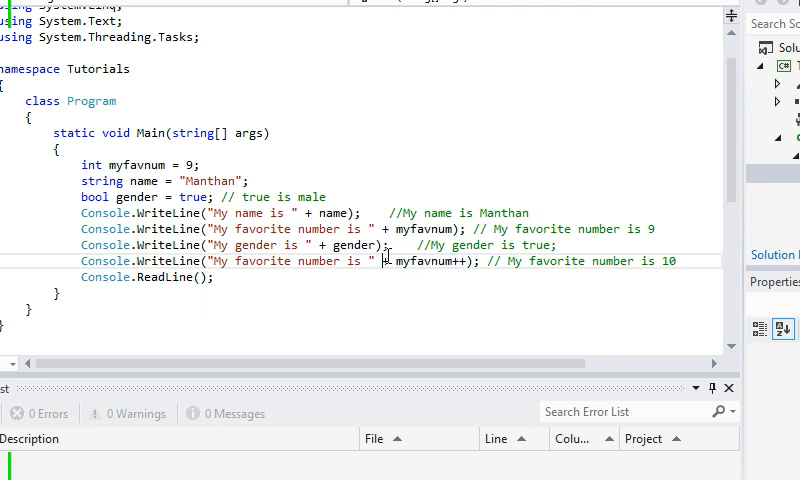
pyautogui.moveTo(423, 261)
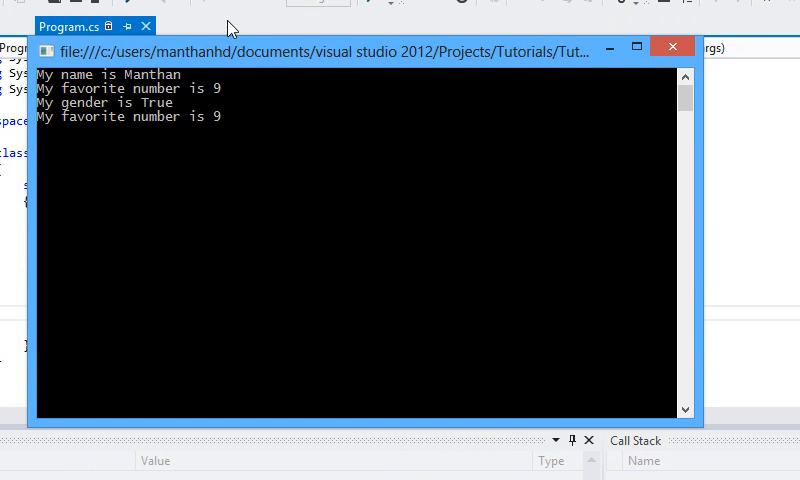
# Step: Close the console that printed 9 twice, revert the print to ++myfavnum, and close the output window
pyautogui.click(666, 46)
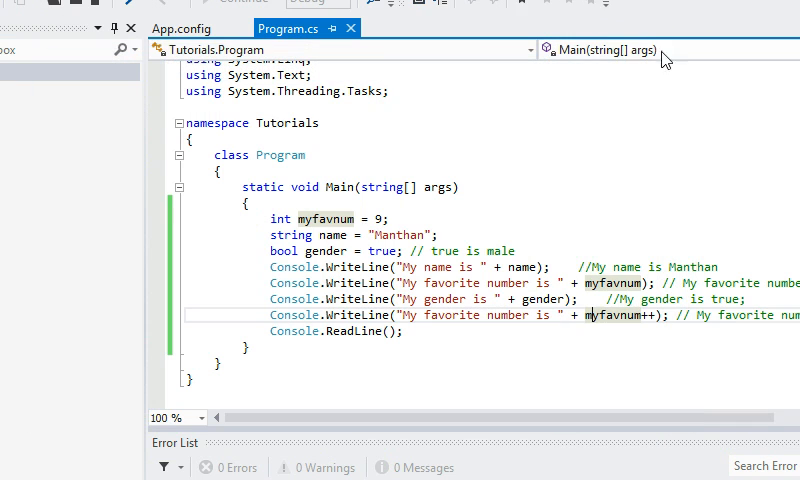
pyautogui.doubleClick(613, 315)
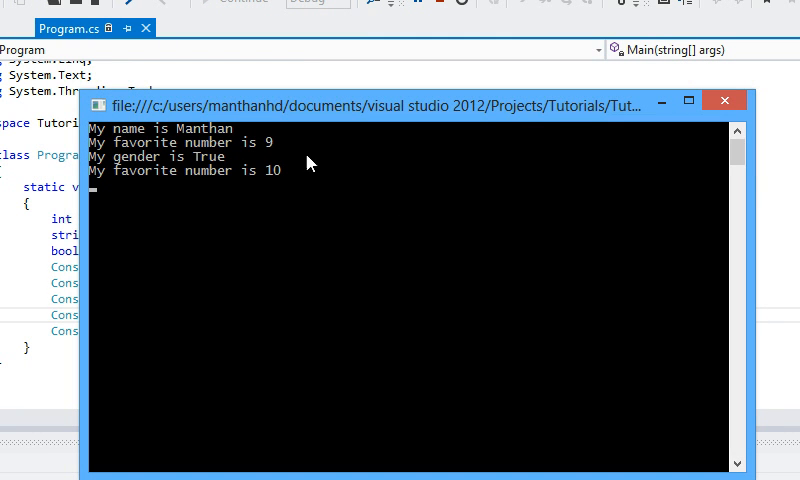
pyautogui.moveTo(275, 186)
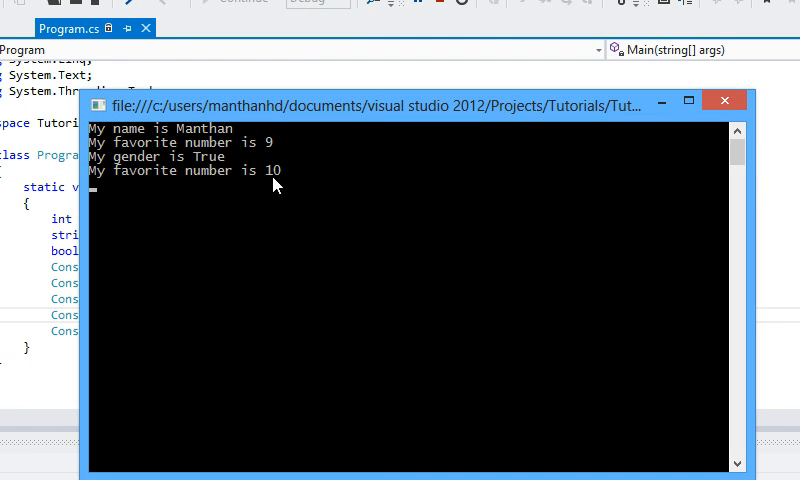
pyautogui.moveTo(252, 172)
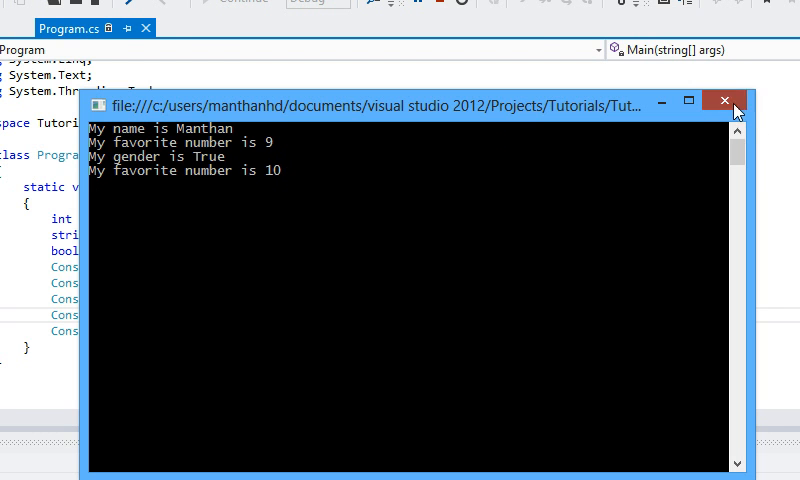
pyautogui.click(722, 101)
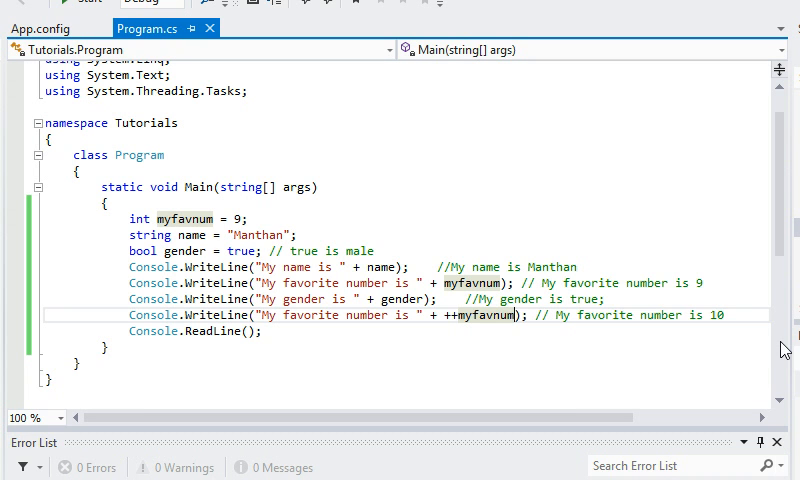
pyautogui.moveTo(138, 218)
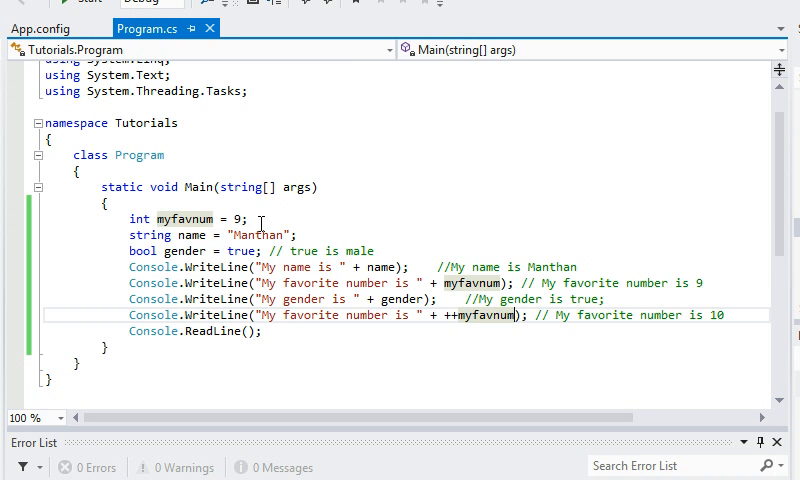
# Step: Declare 'long num;' and add 'num = myfavnum;' below the int declaration
pyautogui.write('long m')
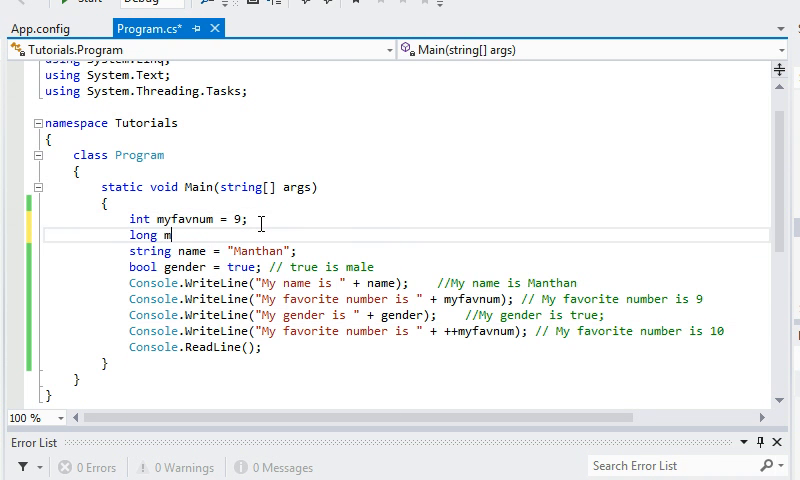
pyautogui.write('yfavn')
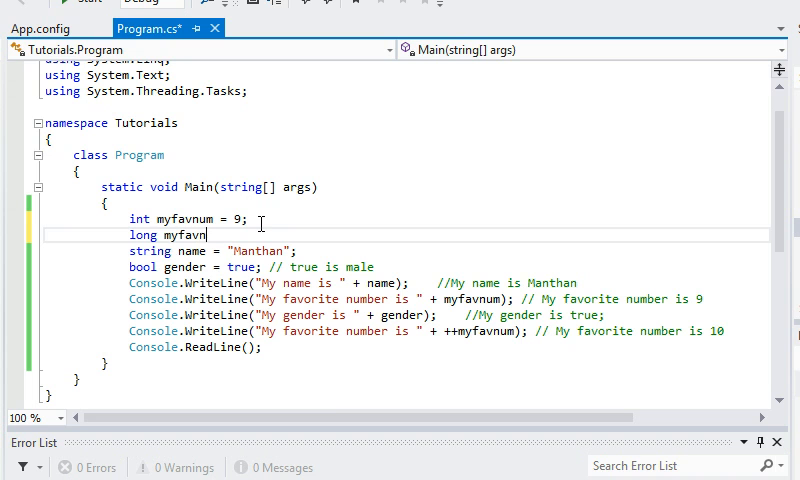
pyautogui.write('num;')
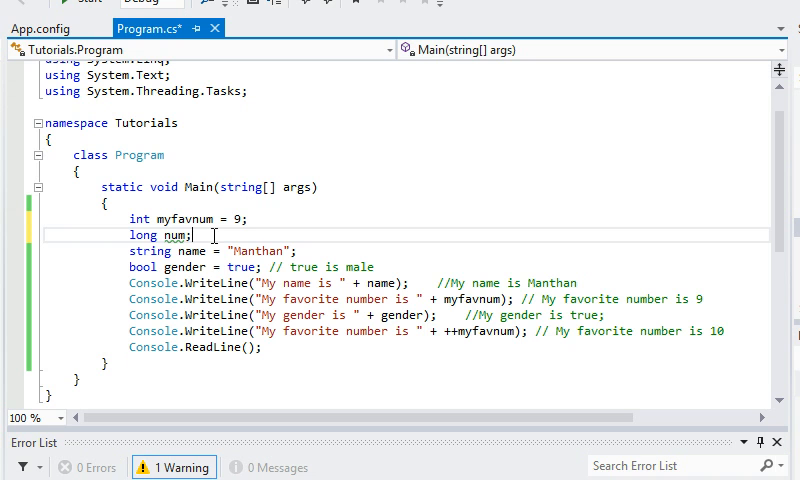
pyautogui.write('num = myfavnum;')
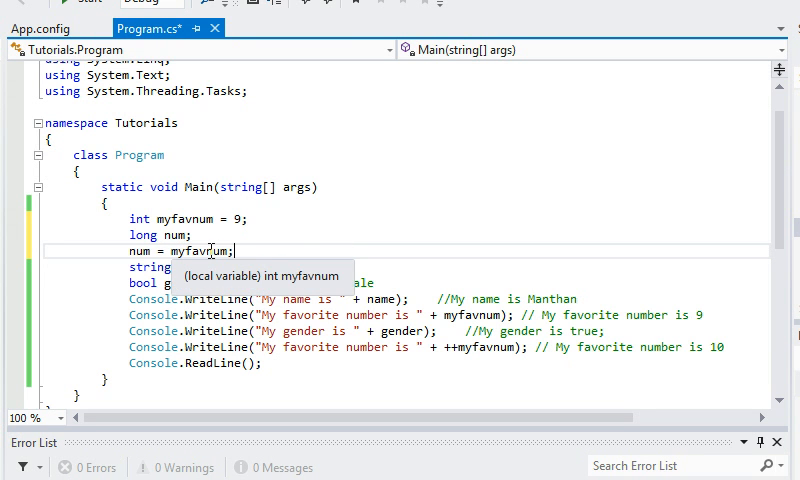
pyautogui.moveTo(143, 251)
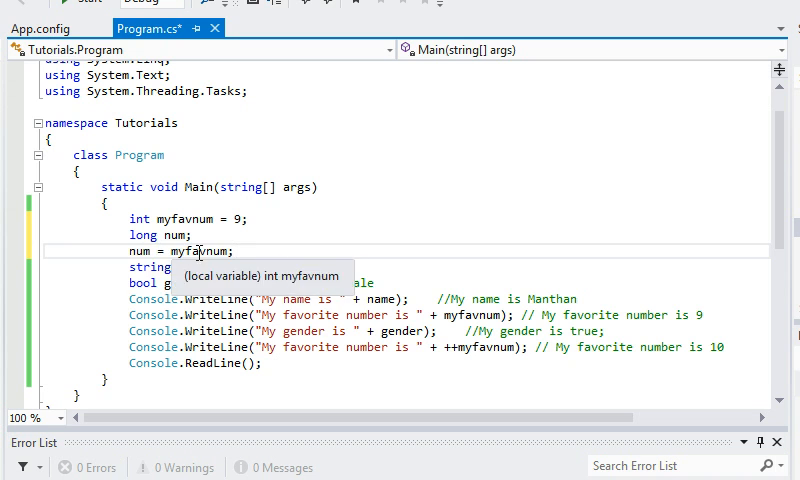
# Step: Rewrite the assignment as 'myfavnum = num;', producing the long-to-int conversion error
pyautogui.write('myfa')
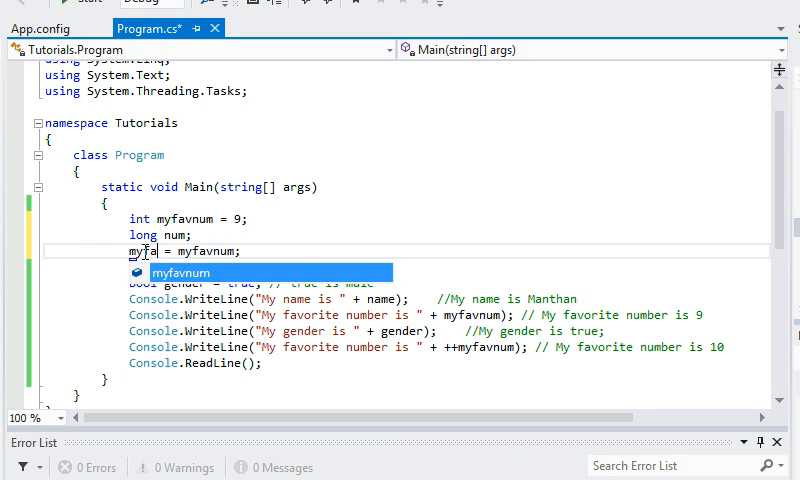
pyautogui.press('Tab')
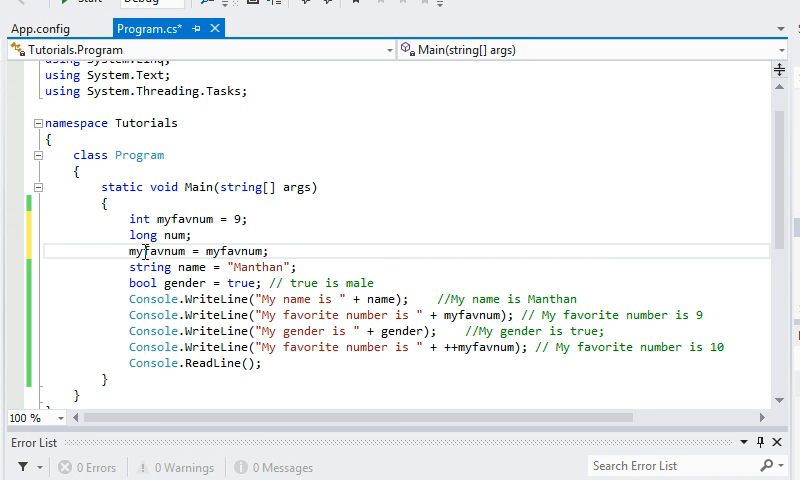
pyautogui.write('num')
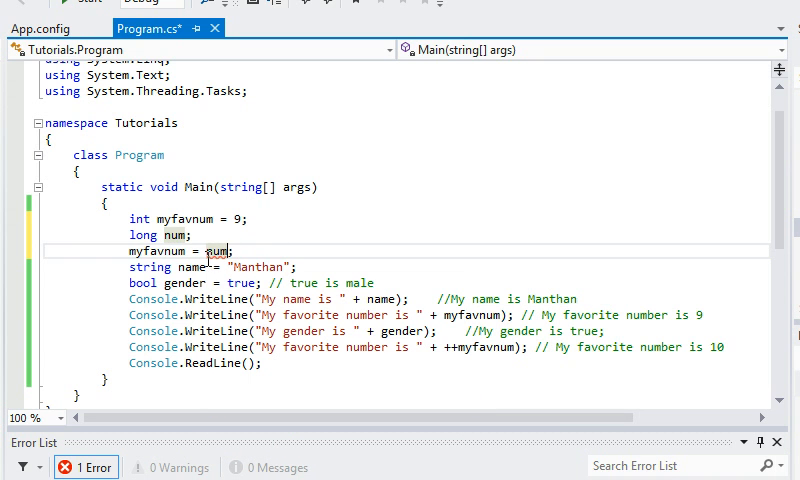
pyautogui.doubleClick(216, 251)
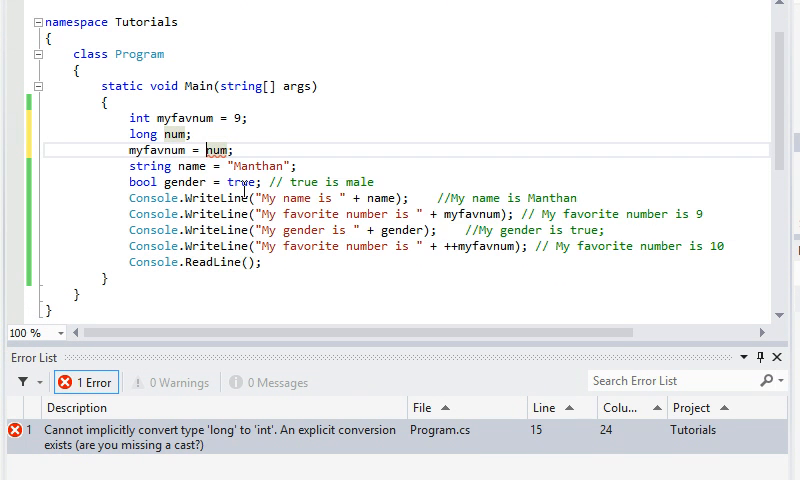
pyautogui.moveTo(216, 149)
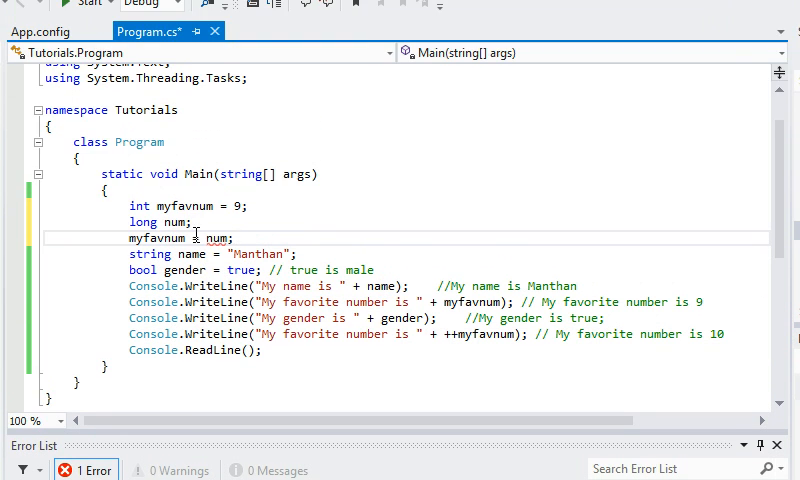
pyautogui.moveTo(213, 238)
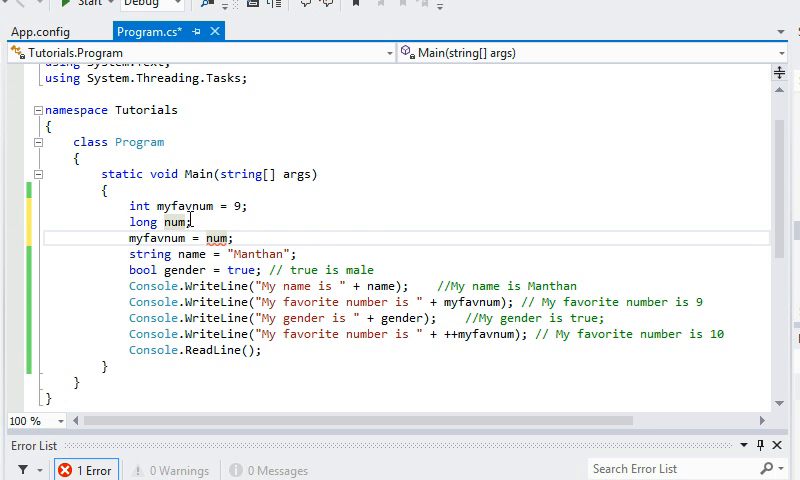
pyautogui.moveTo(214, 238)
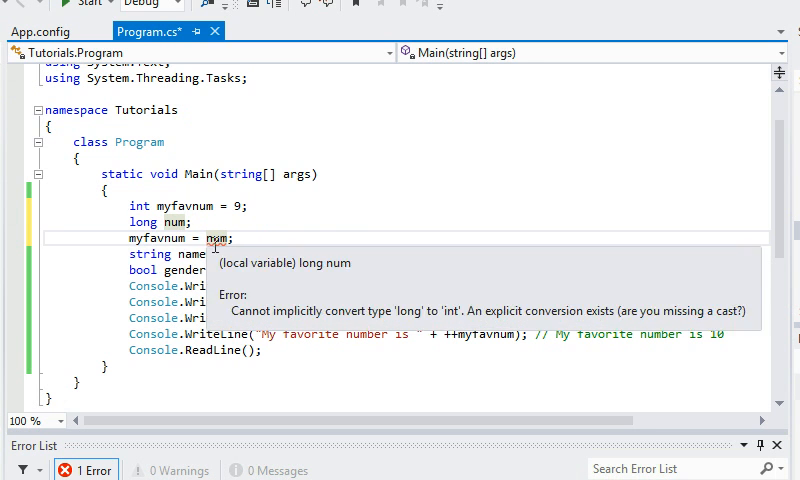
# Step: Cast num with (int) in the assignment and initialise num to 0
pyautogui.write('(int)')
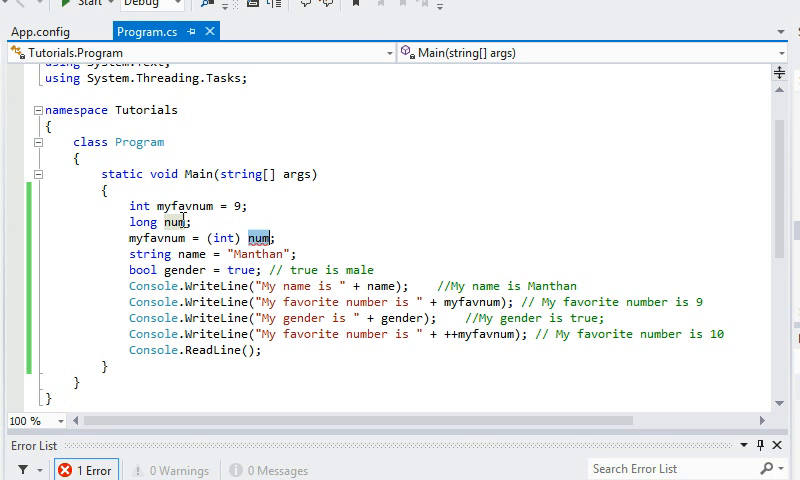
pyautogui.write('= 0')
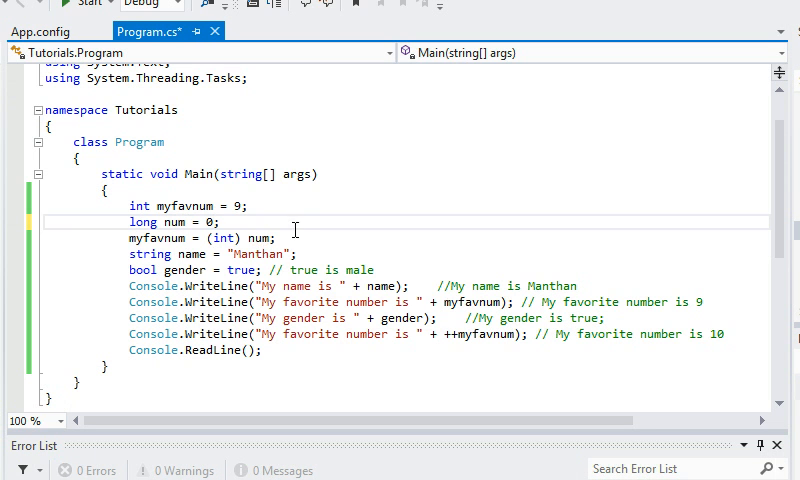
pyautogui.moveTo(158, 238)
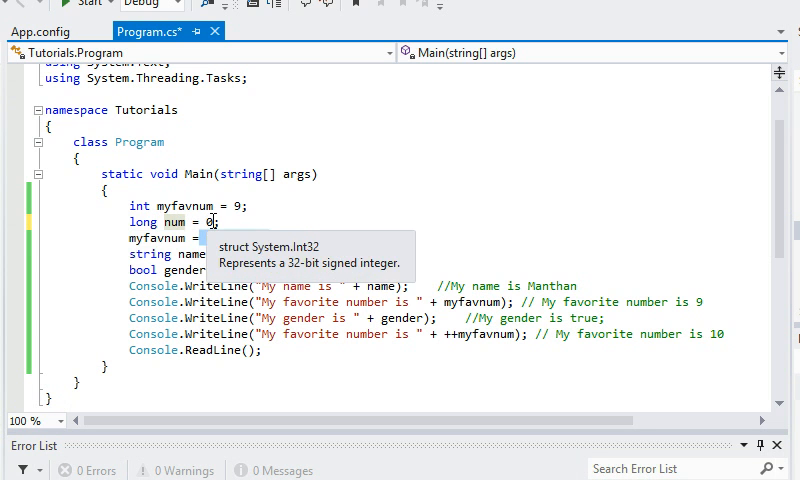
pyautogui.write('2.222233234242')
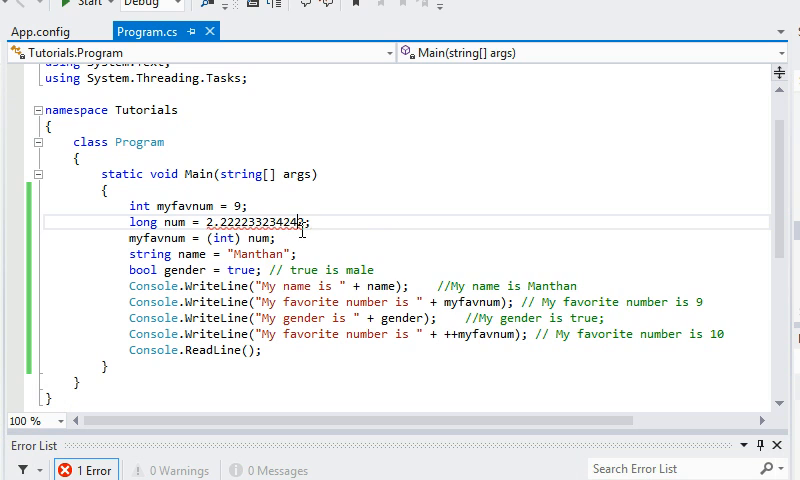
pyautogui.write('L')
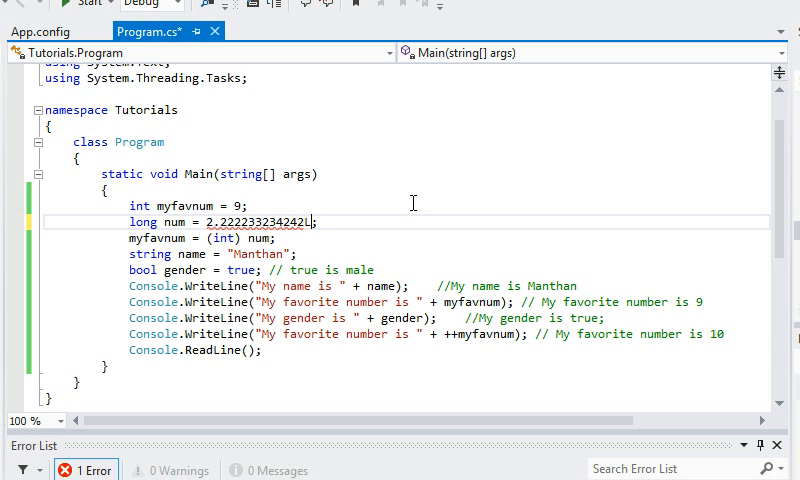
pyautogui.press('BackSpace')
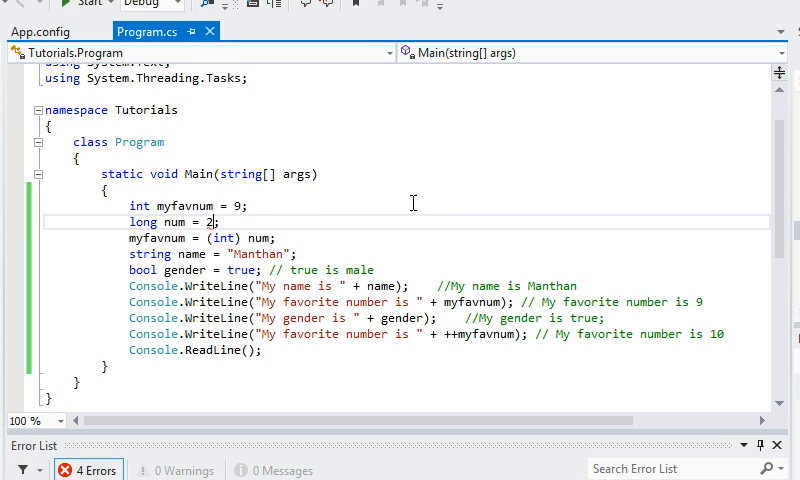
pyautogui.write('23424424342433424')
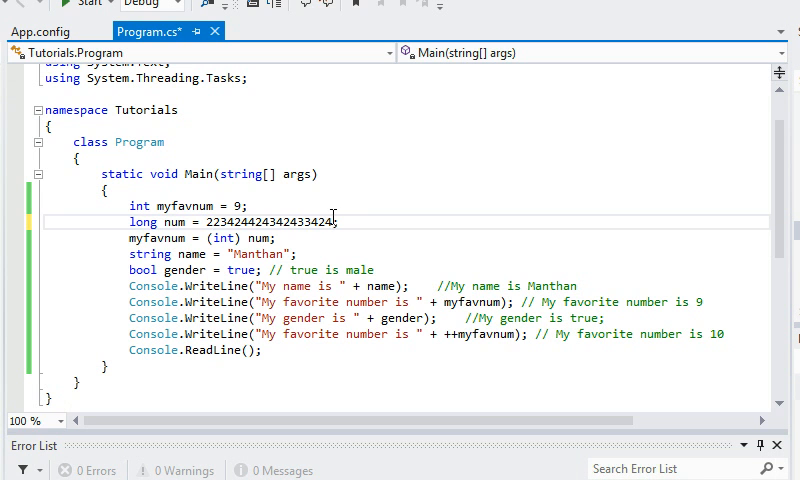
pyautogui.moveTo(140, 221)
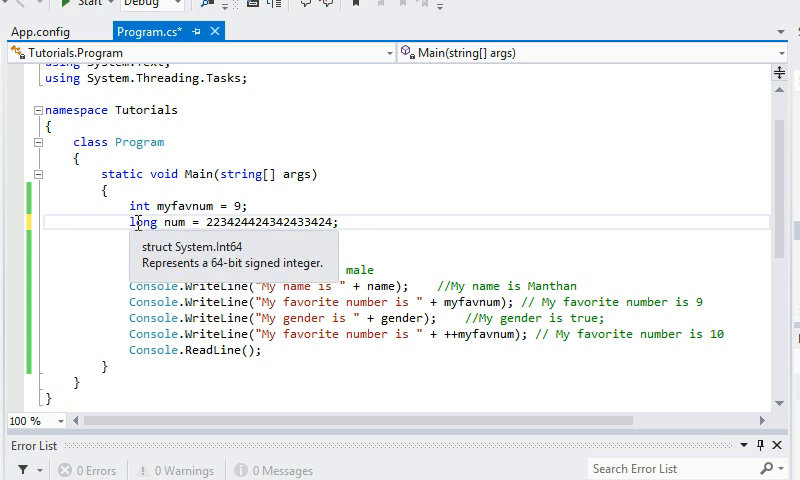
# Step: Change num's type from long to double with value 2.23424424342433424 and run the program
pyautogui.write('double')
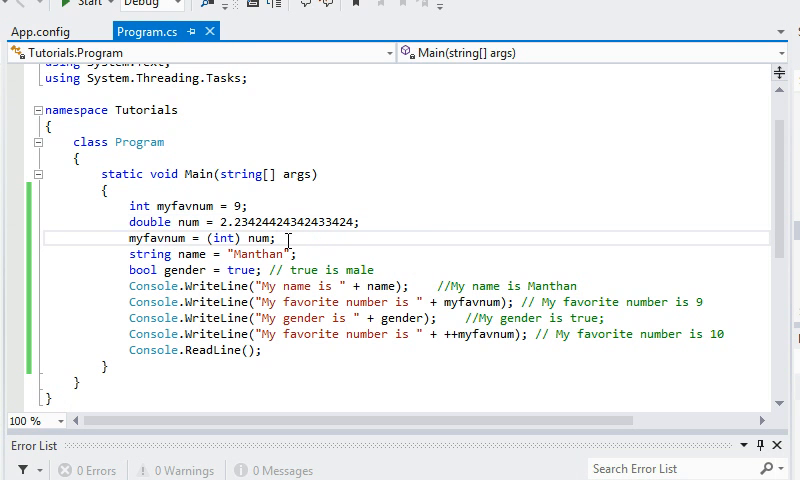
pyautogui.moveTo(152, 238)
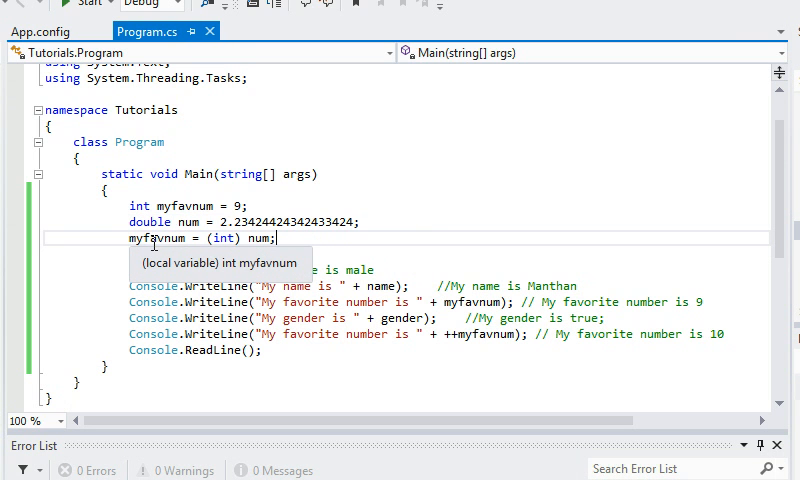
pyautogui.moveTo(172, 240)
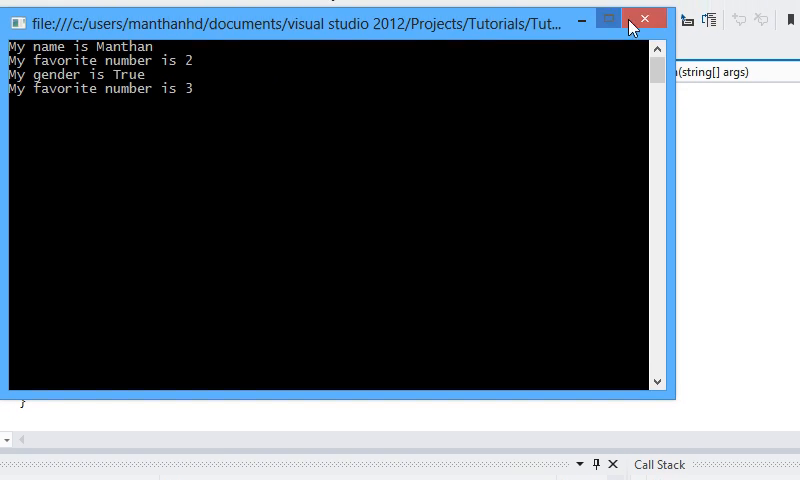
# Step: Close the console and highlight the line casting the double num to int
pyautogui.click(641, 17)
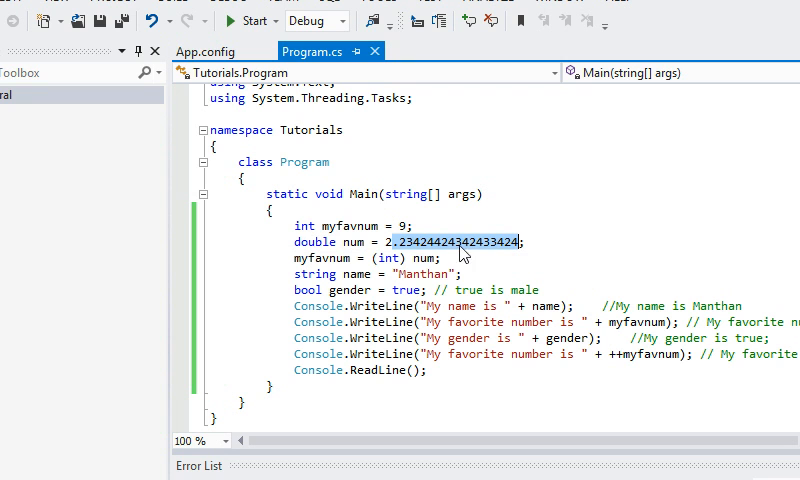
pyautogui.click(530, 242)
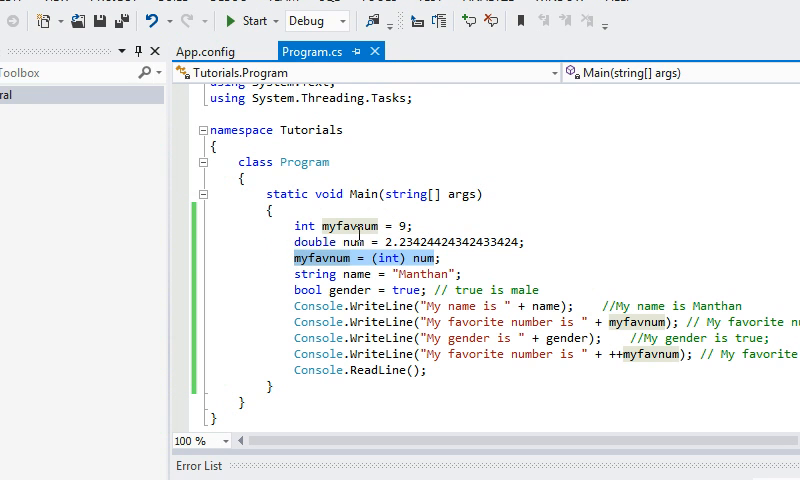
pyautogui.moveTo(400, 245)
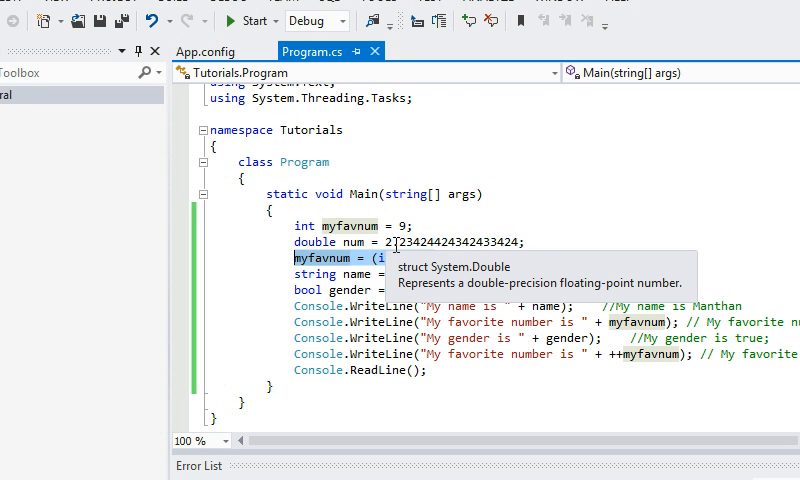